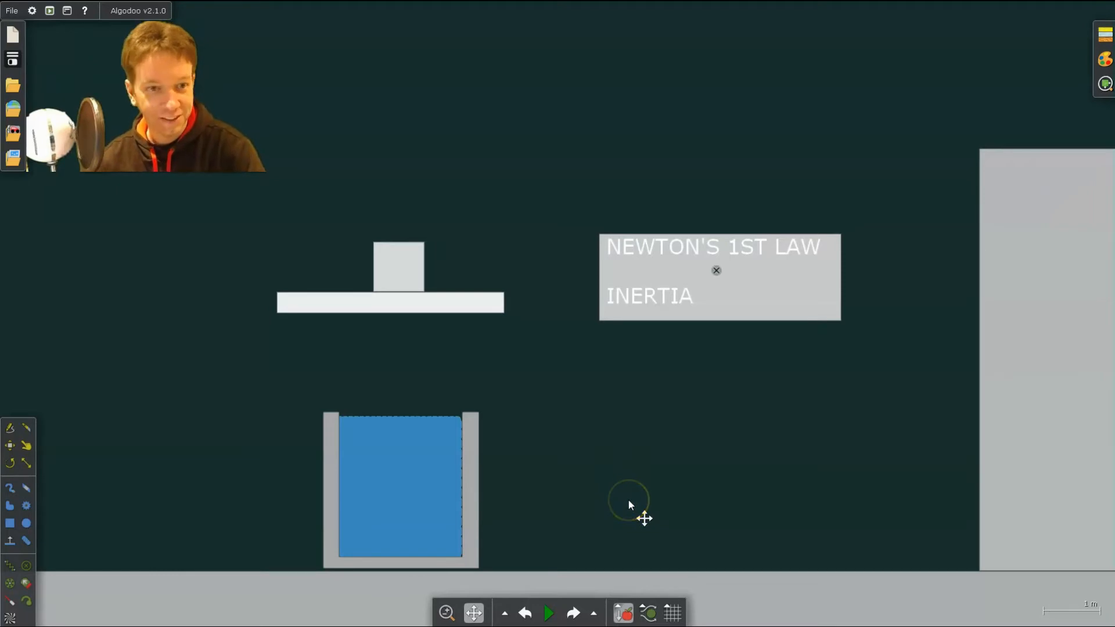
{"action": "mouse_move", "coordinate": [608, 473]}
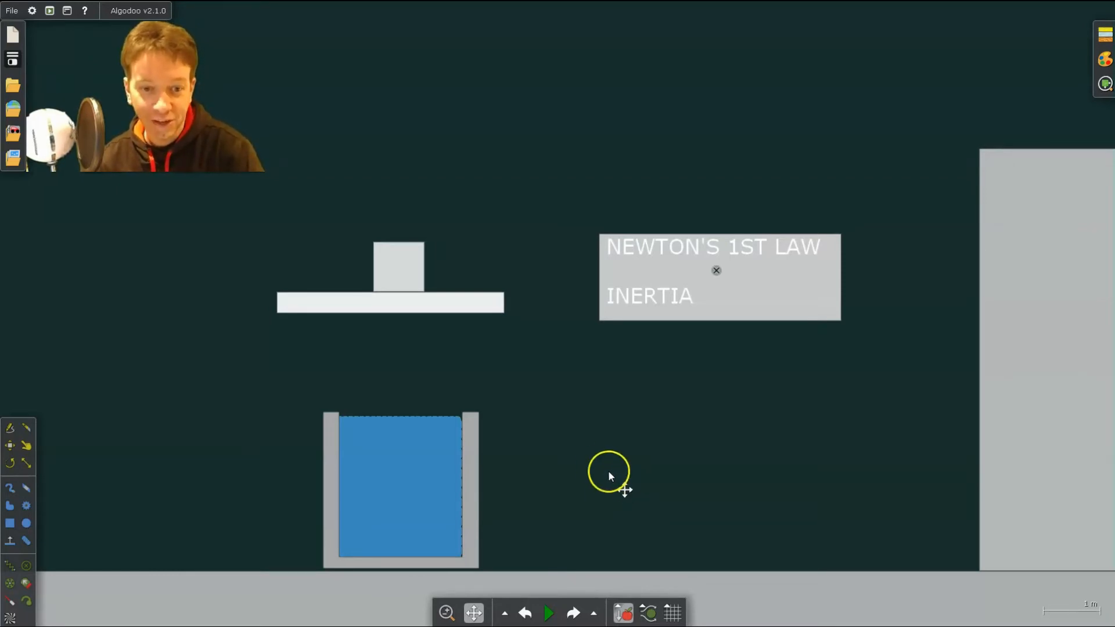
{"action": "mouse_move", "coordinate": [453, 376]}
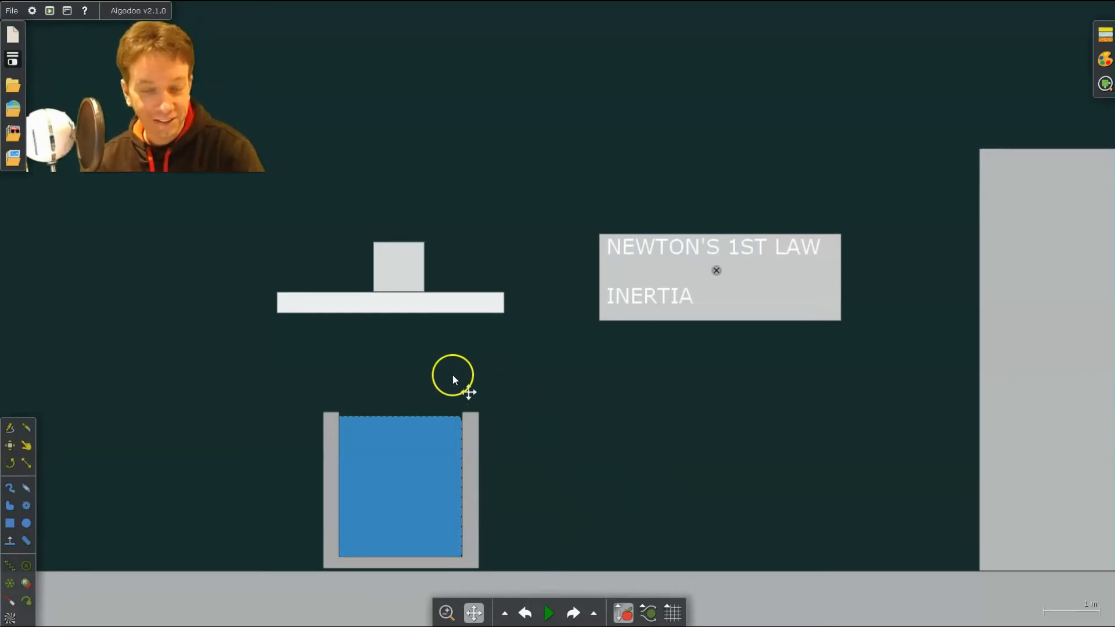
{"action": "mouse_move", "coordinate": [443, 376]}
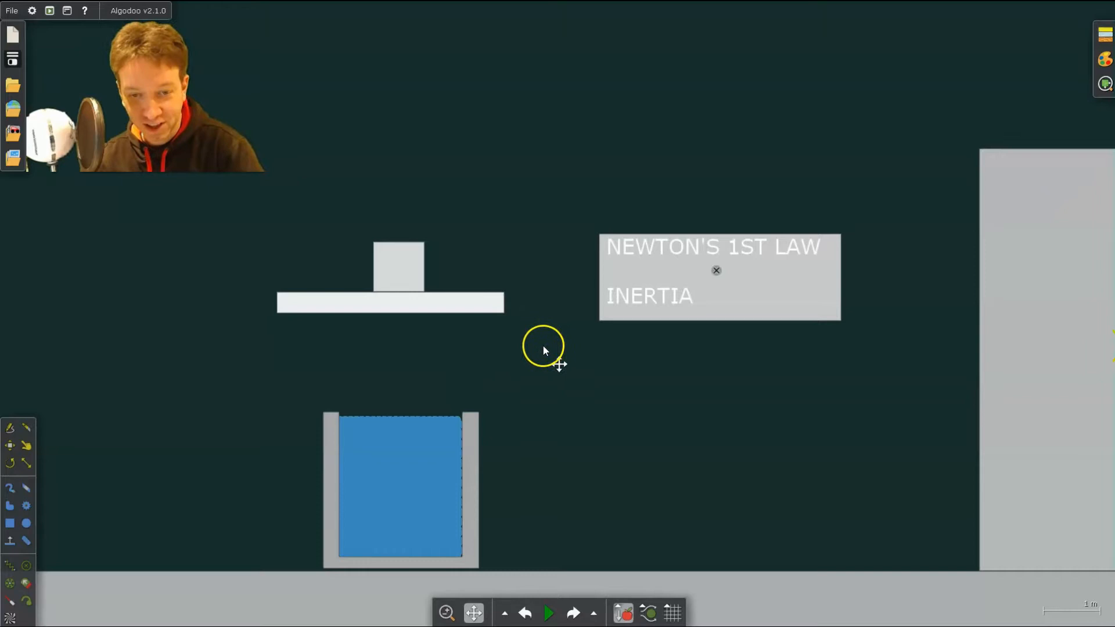
{"action": "mouse_move", "coordinate": [583, 410]}
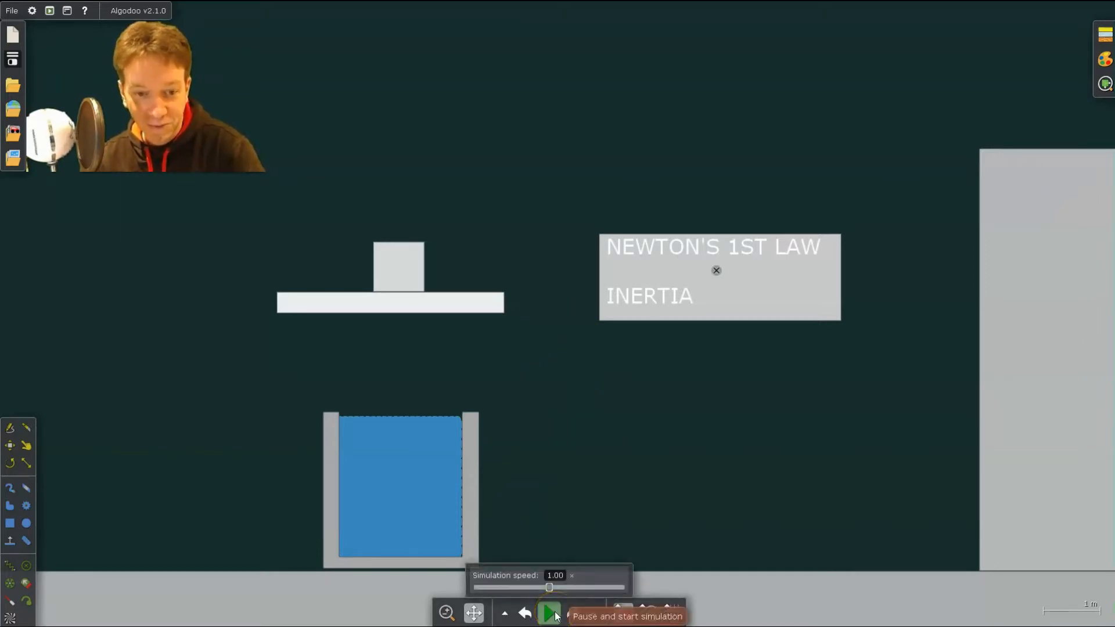
- Run the inertia scene so the board vanishes and the block drops into the water tank
{"action": "left_click", "coordinate": [548, 613]}
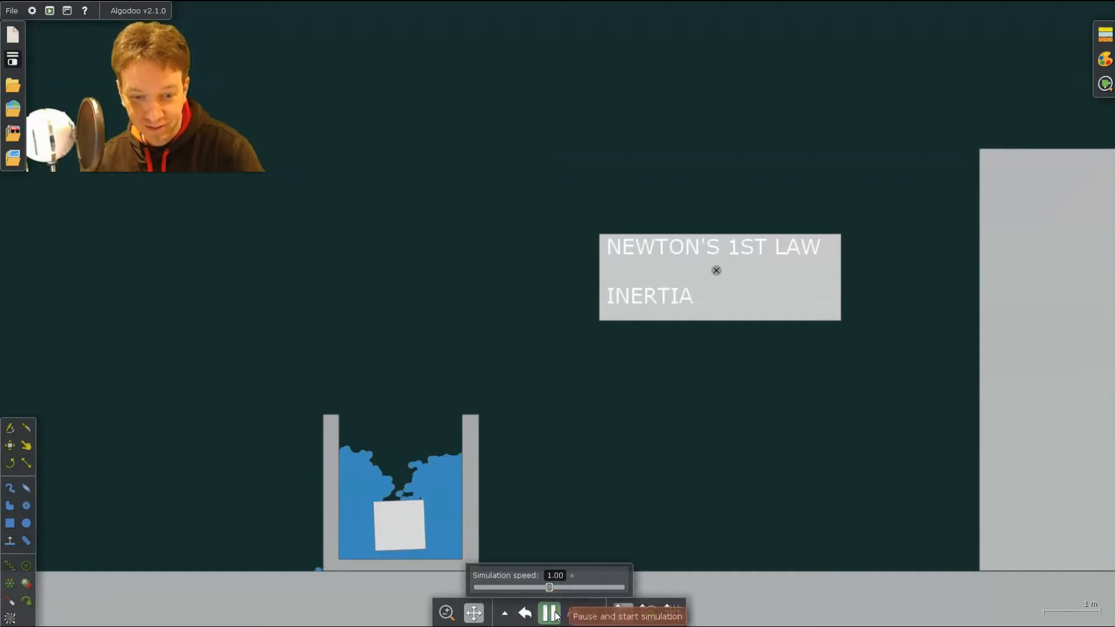
- Reset the scene and set the plank's X velocity to -16 m/s with zero friction
{"action": "left_click", "coordinate": [548, 614]}
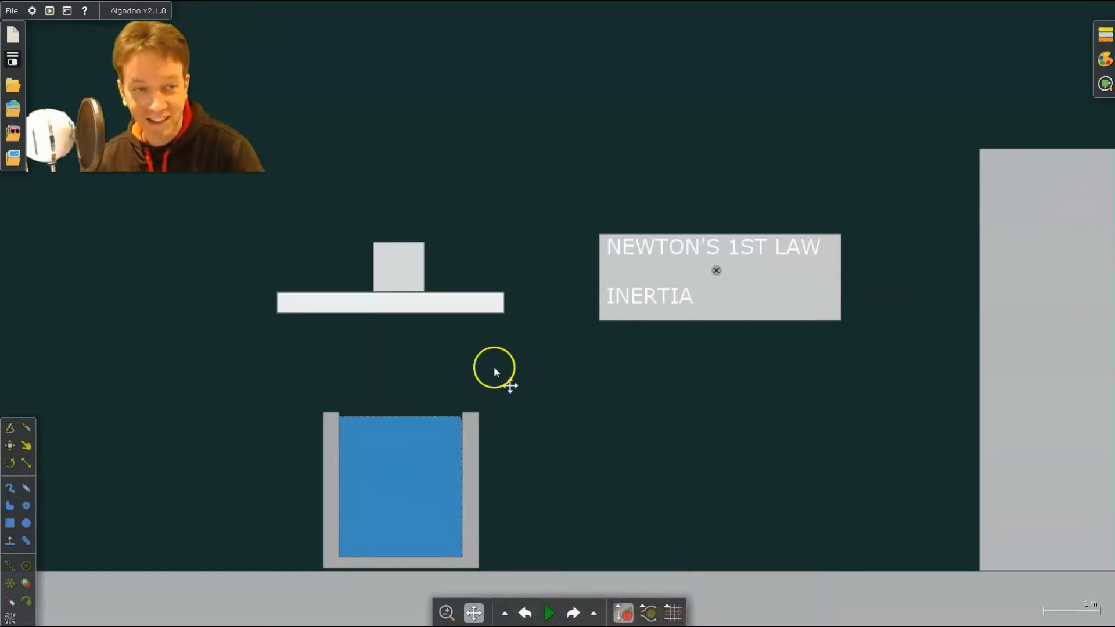
{"action": "mouse_move", "coordinate": [352, 309]}
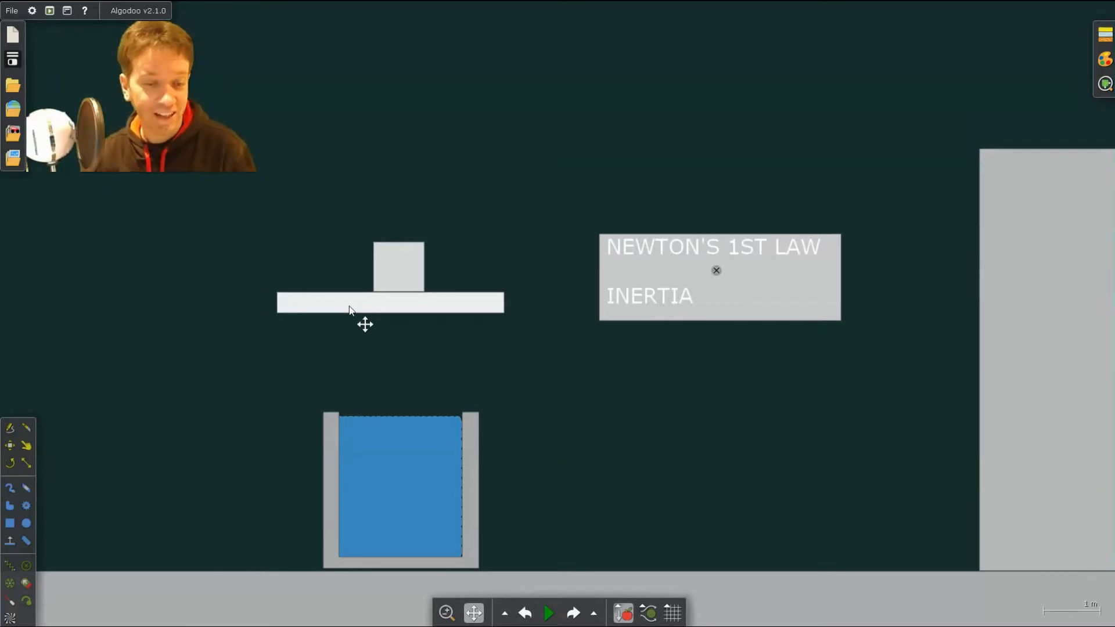
{"action": "mouse_move", "coordinate": [388, 326]}
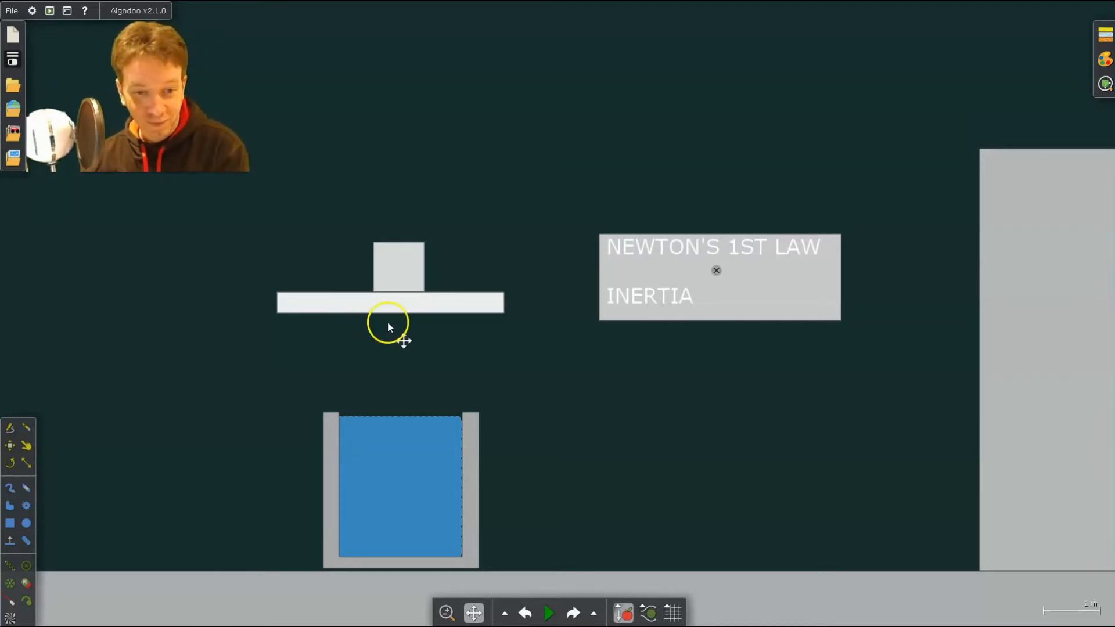
{"action": "mouse_move", "coordinate": [349, 305]}
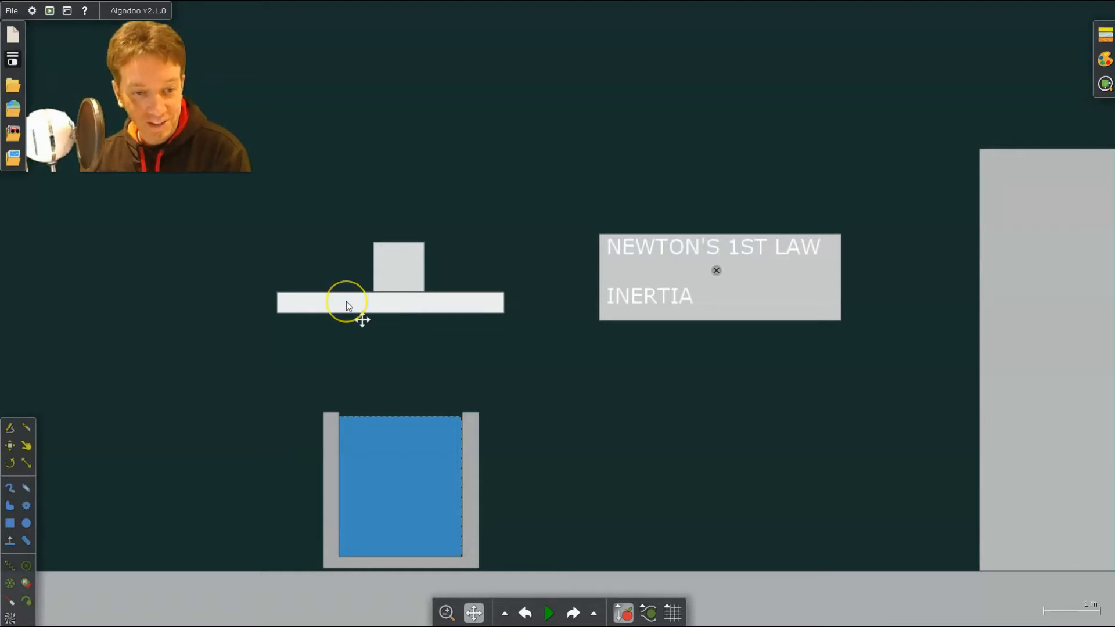
{"action": "mouse_move", "coordinate": [54, 404]}
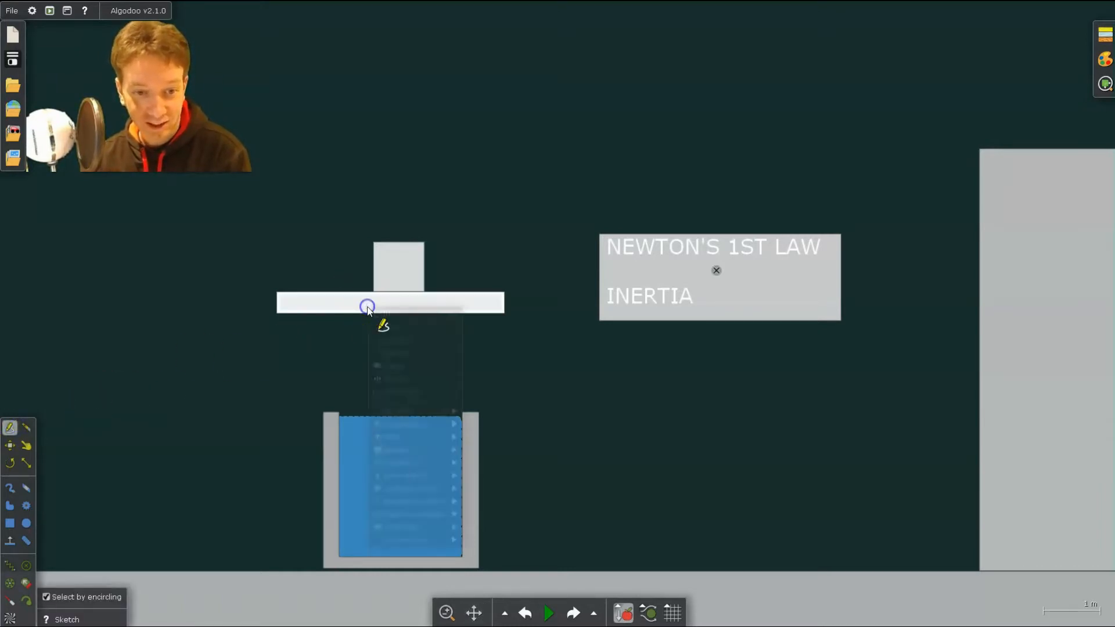
{"action": "right_click", "coordinate": [369, 307]}
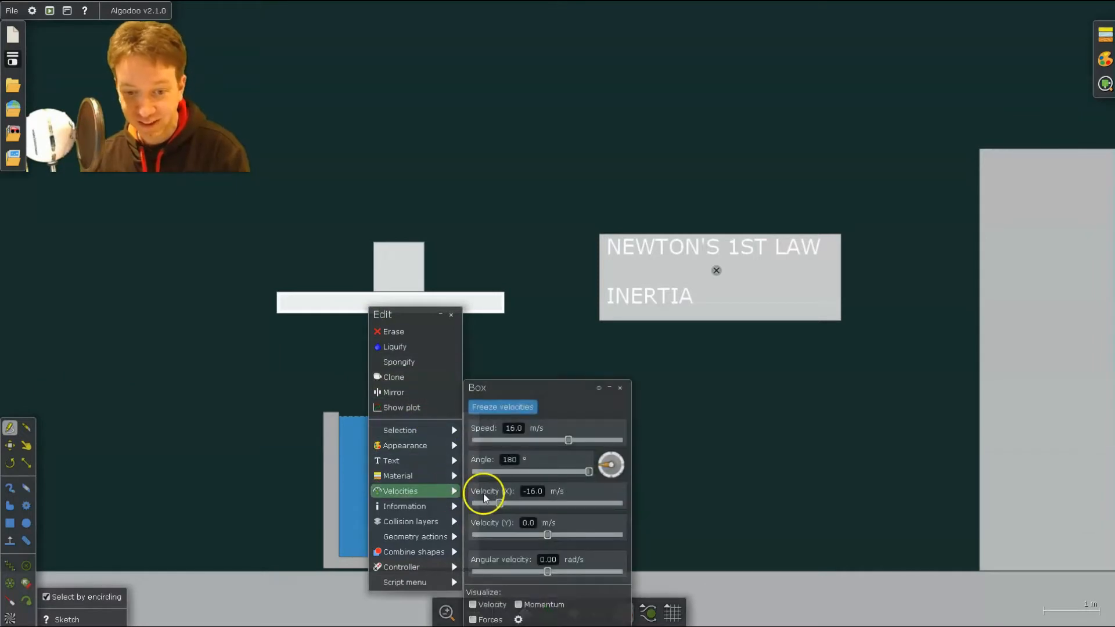
{"action": "mouse_move", "coordinate": [500, 503]}
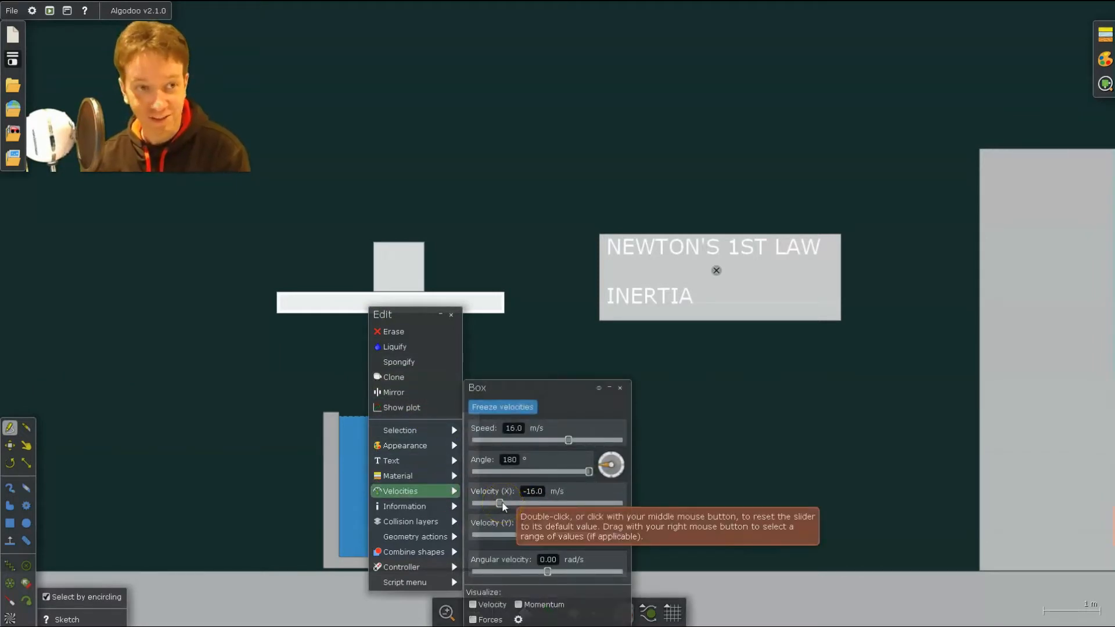
{"action": "mouse_move", "coordinate": [513, 236]}
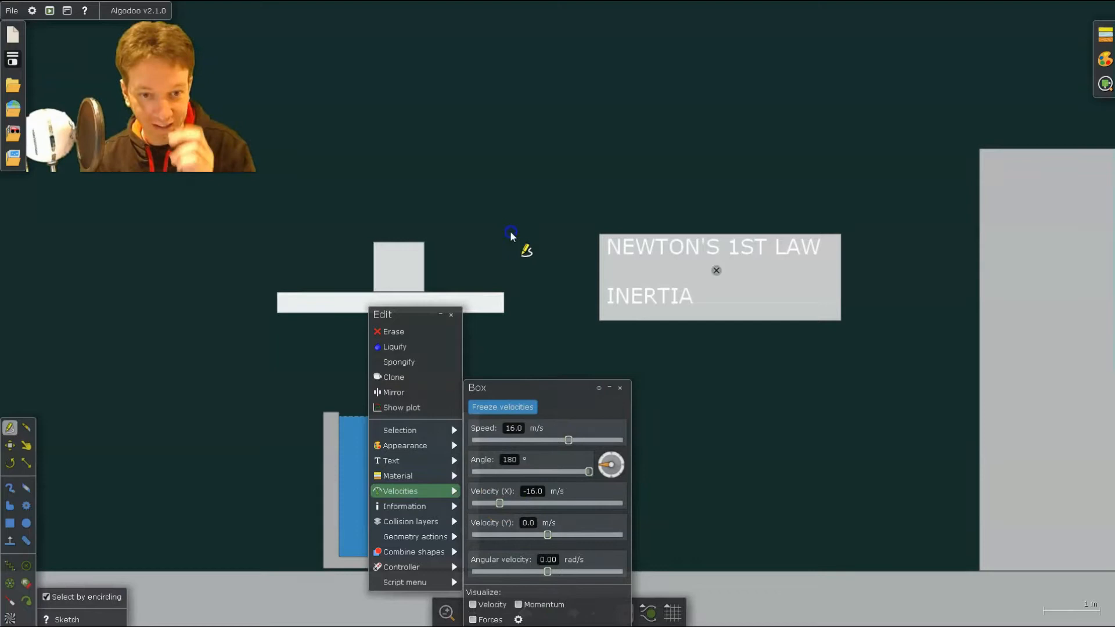
{"action": "left_click", "coordinate": [421, 302]}
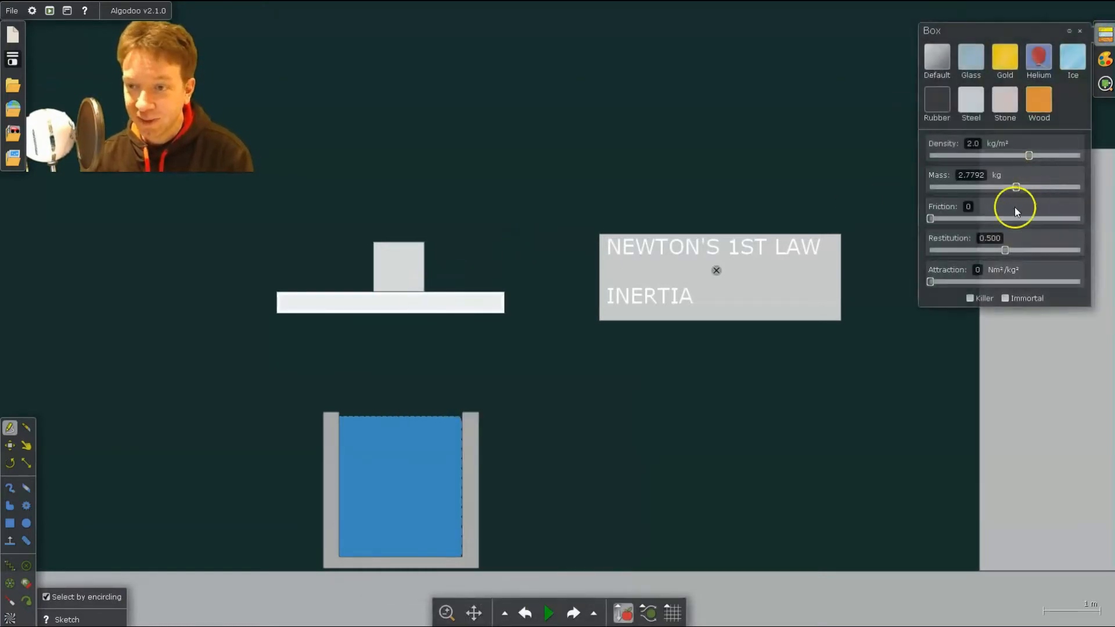
{"action": "mouse_move", "coordinate": [932, 220]}
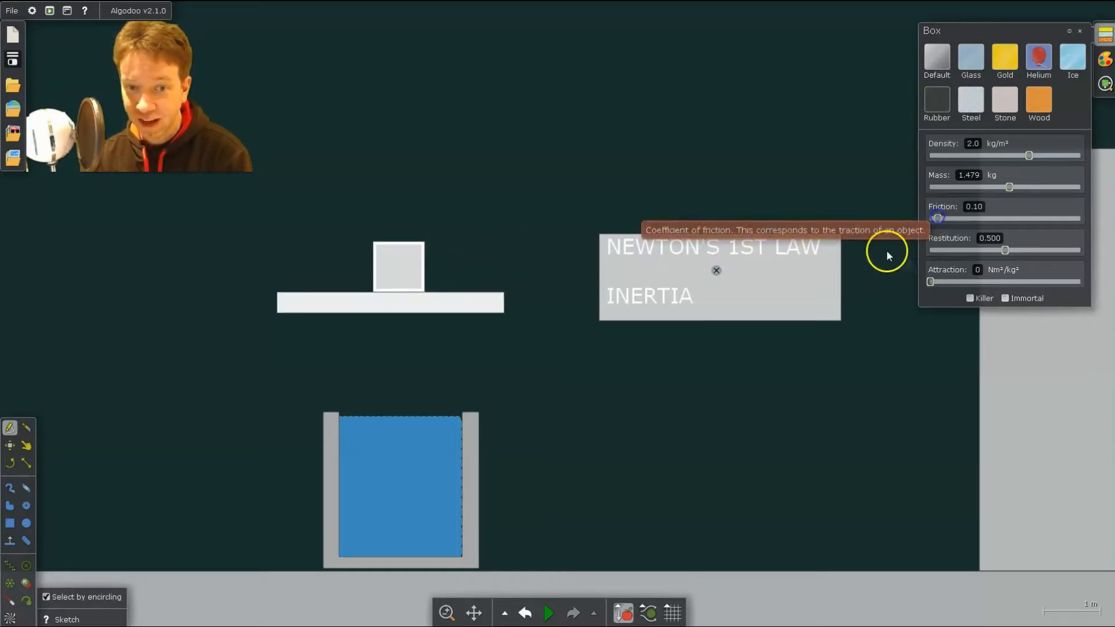
- Rerun the scene with the block's friction at 0.10 so it falls into the water, then pause
{"action": "left_click", "coordinate": [548, 612]}
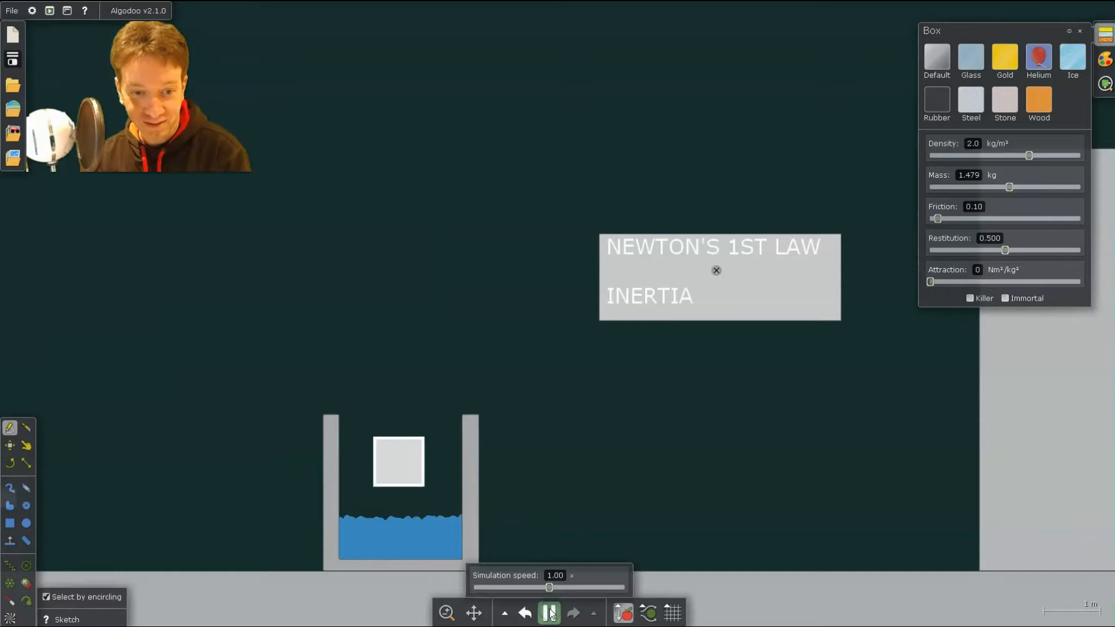
{"action": "left_click", "coordinate": [549, 614]}
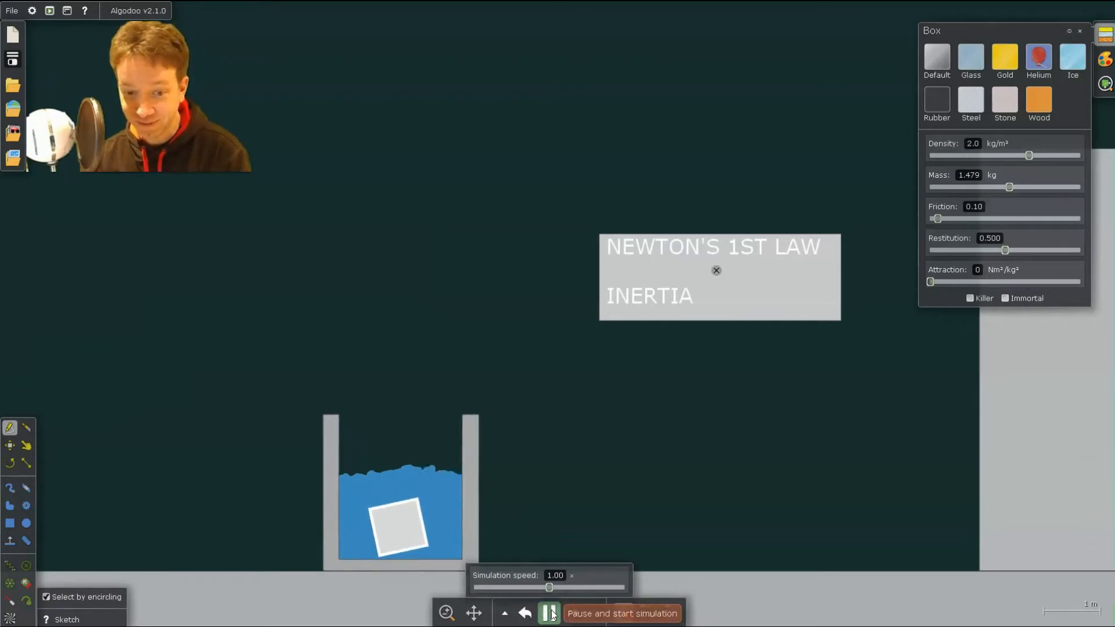
{"action": "left_click", "coordinate": [548, 613]}
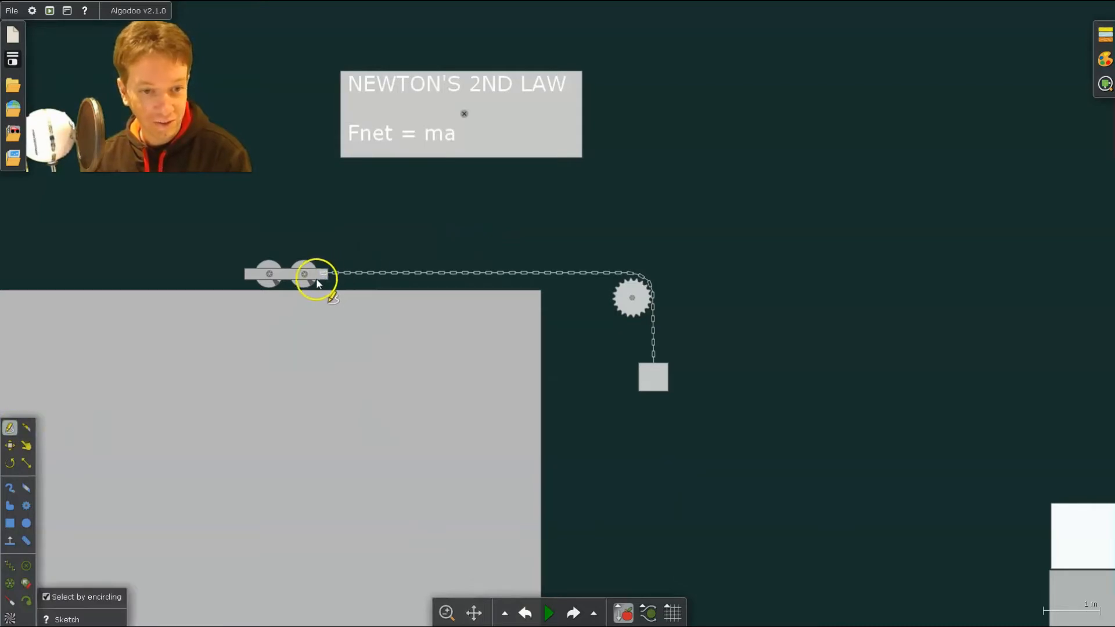
- Show a motion plot for the cart in the Newton's 2nd law scene
{"action": "right_click", "coordinate": [316, 278]}
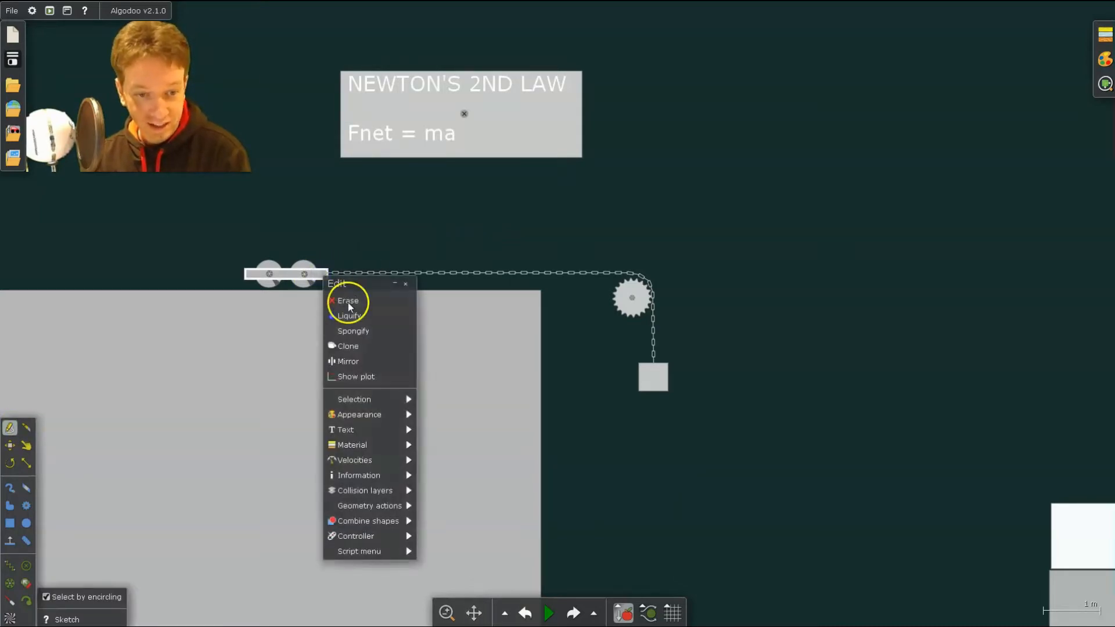
{"action": "left_click", "coordinate": [356, 377]}
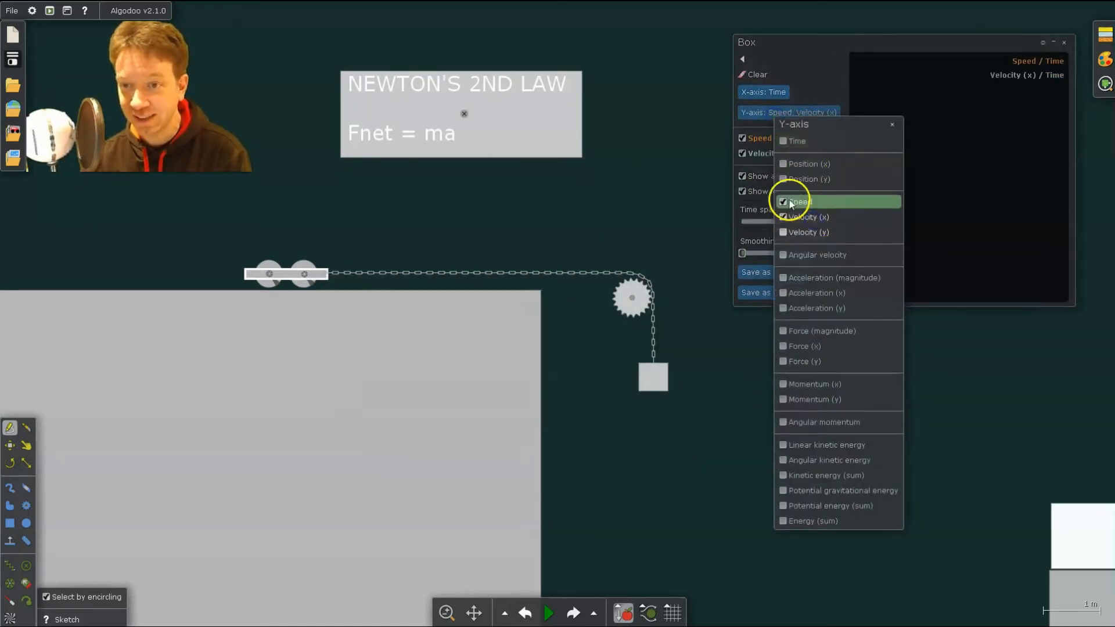
- Plot only the cart's x-velocity and run the scene to record a ~5.9 m/s² slope
{"action": "left_click", "coordinate": [783, 201]}
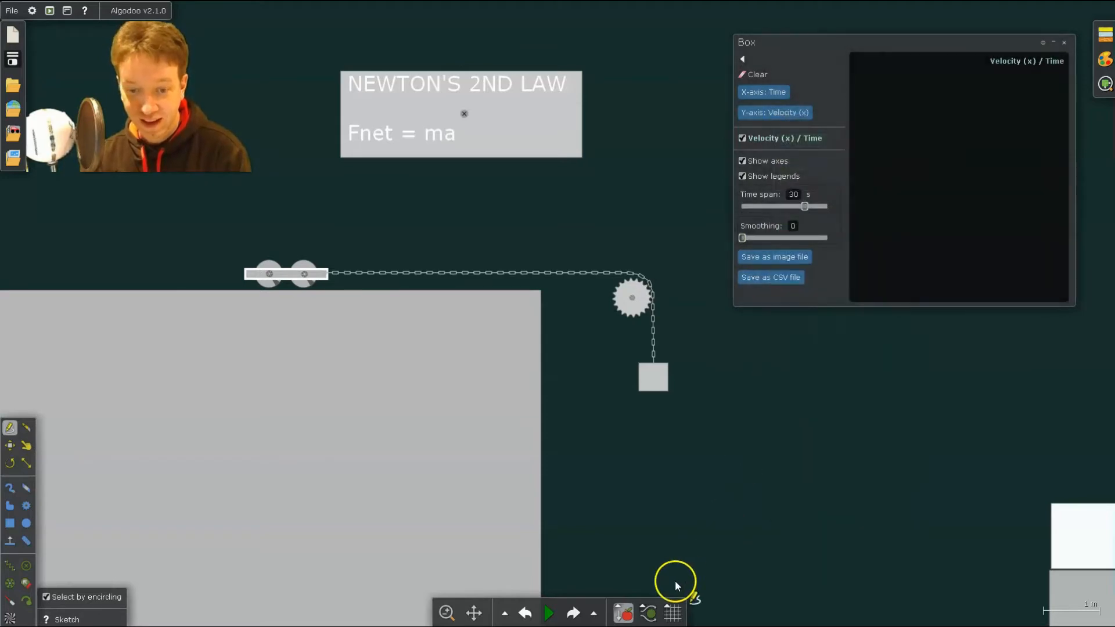
{"action": "left_click", "coordinate": [548, 612]}
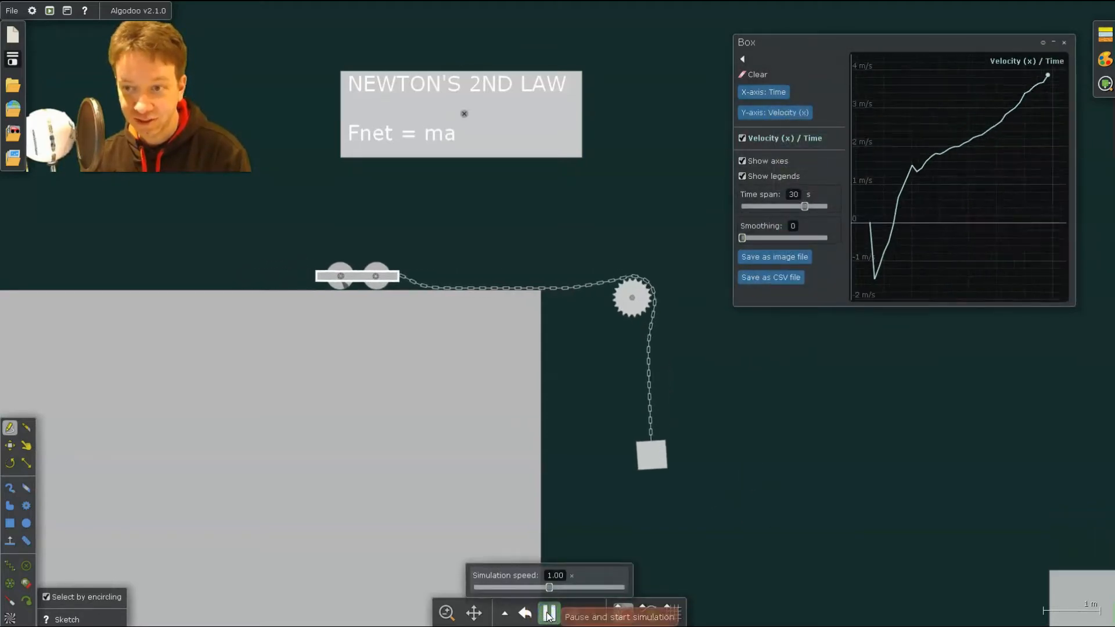
{"action": "left_click", "coordinate": [549, 612]}
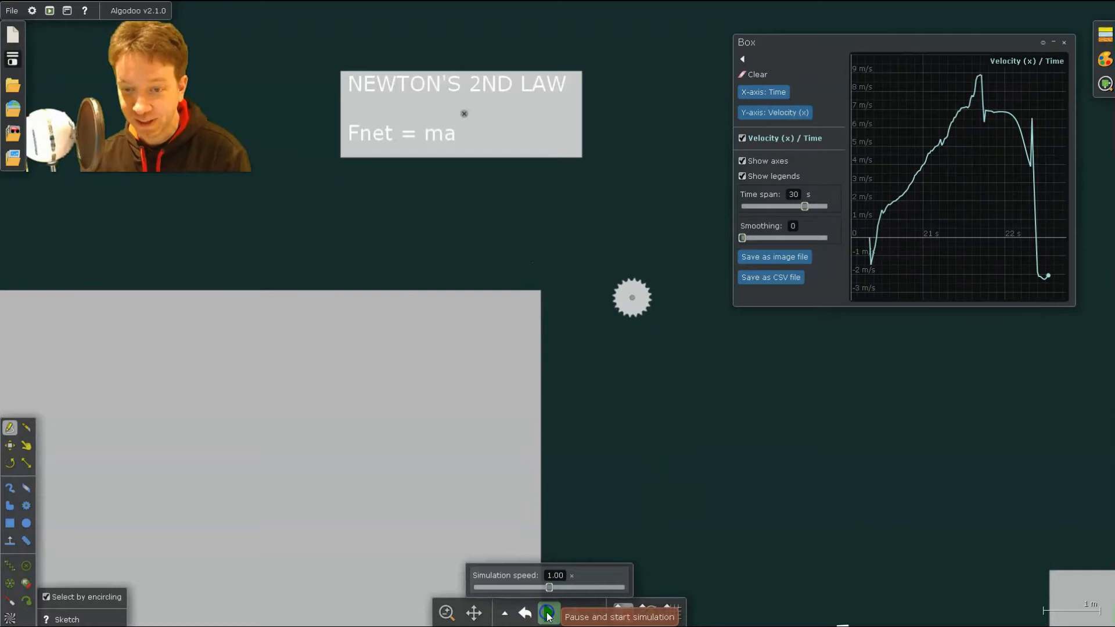
{"action": "left_click", "coordinate": [548, 612]}
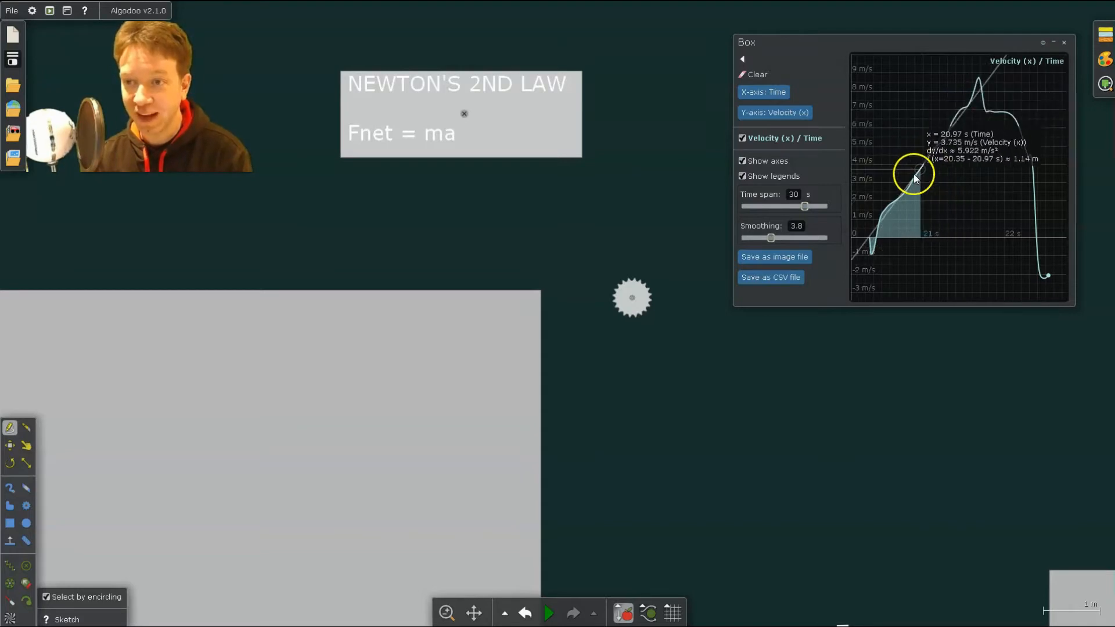
{"action": "mouse_move", "coordinate": [945, 126]}
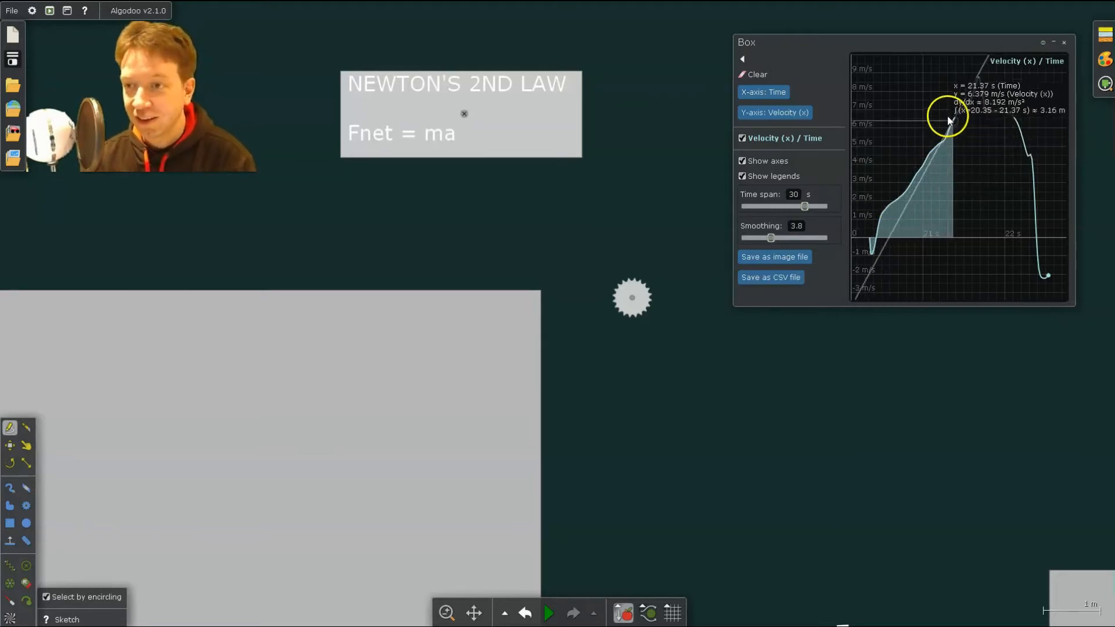
{"action": "mouse_move", "coordinate": [907, 199]}
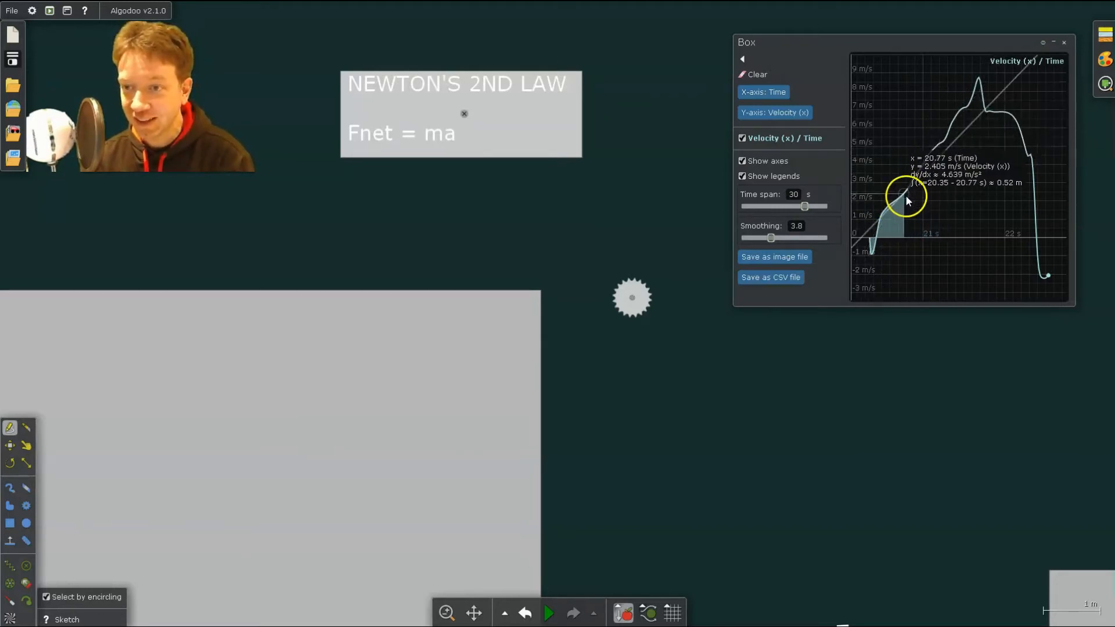
{"action": "mouse_move", "coordinate": [917, 188]}
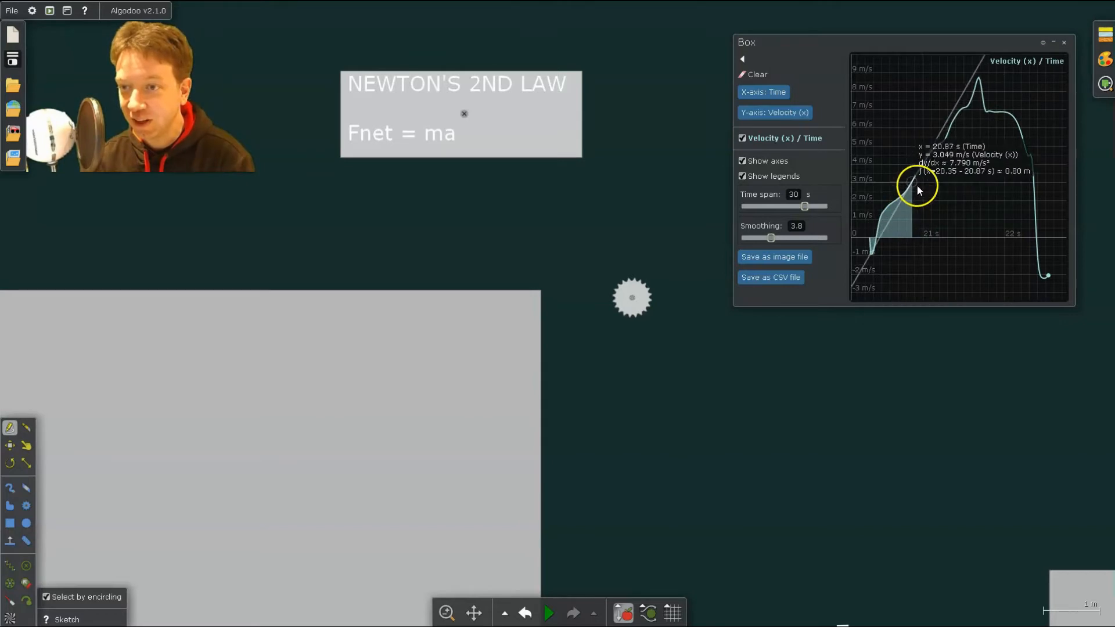
{"action": "mouse_move", "coordinate": [921, 180]}
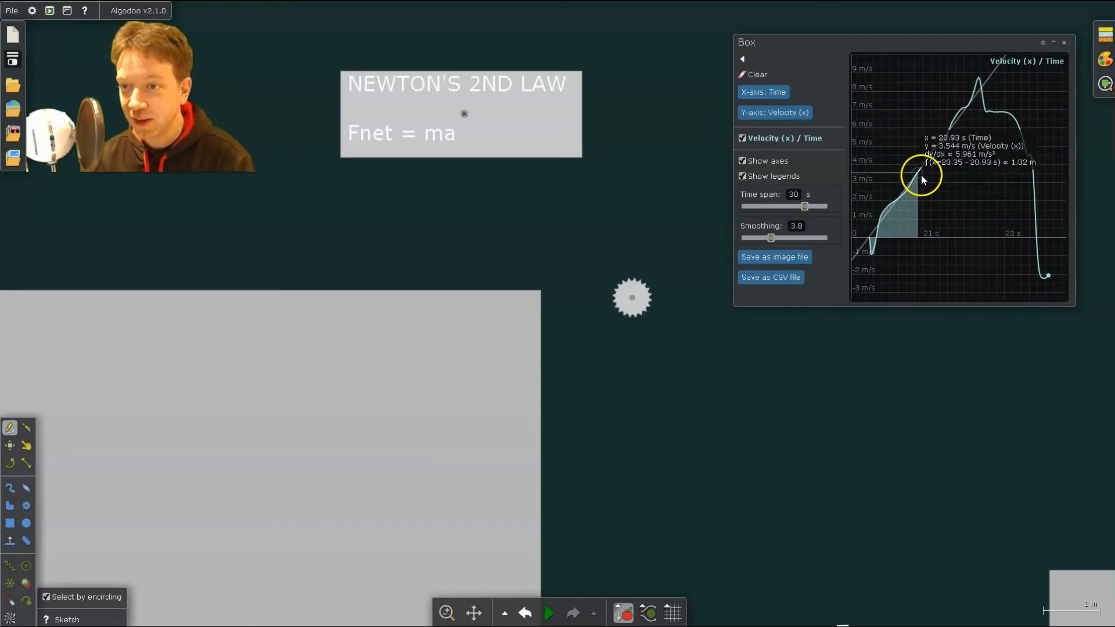
{"action": "mouse_move", "coordinate": [921, 180]}
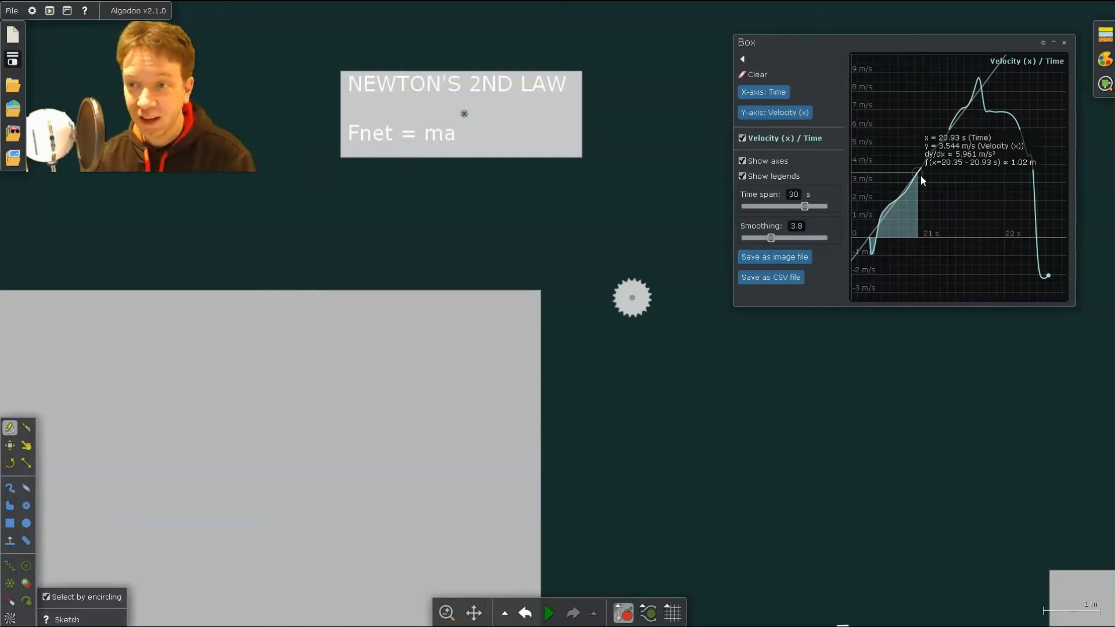
{"action": "mouse_move", "coordinate": [771, 278]}
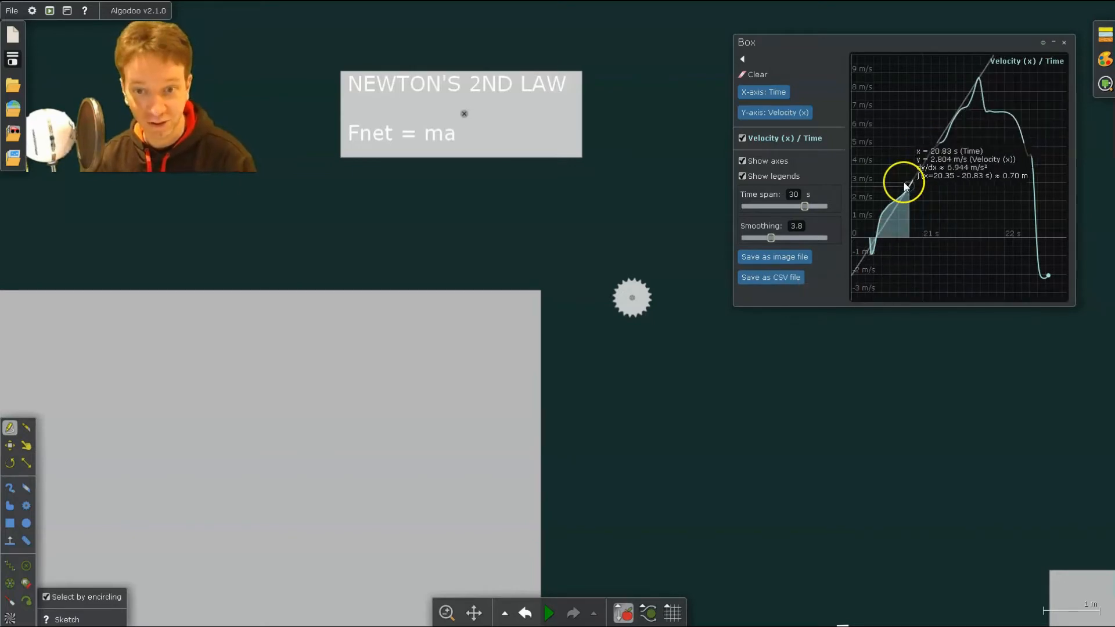
{"action": "mouse_move", "coordinate": [893, 198]}
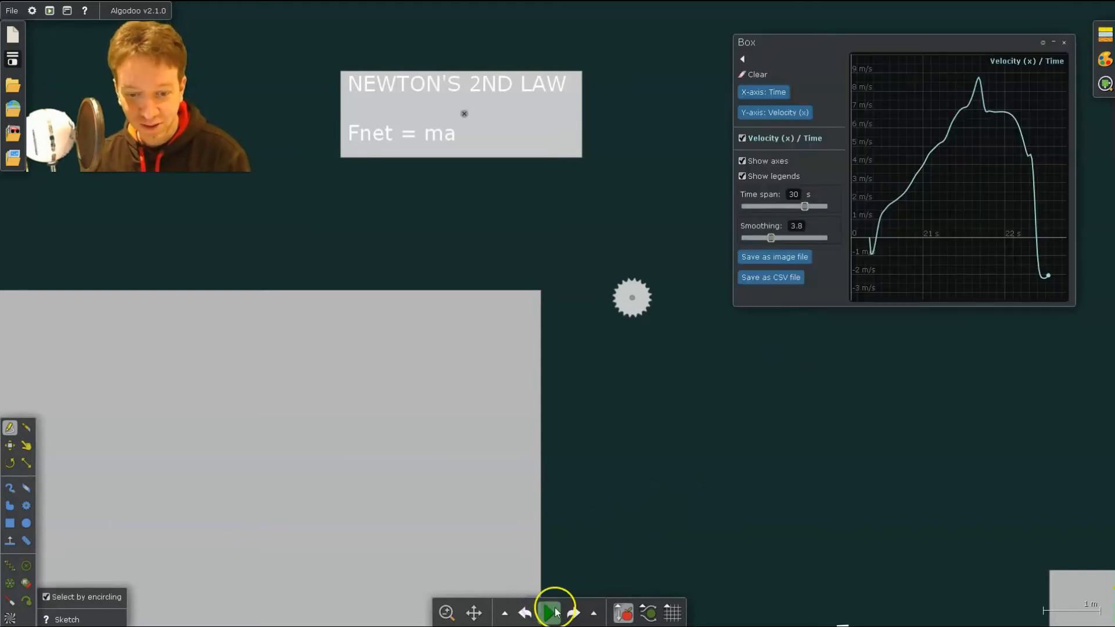
- Close the velocity plot, rerun the cart-pulley scene briefly, and rewind it to the start
{"action": "left_click", "coordinate": [549, 612]}
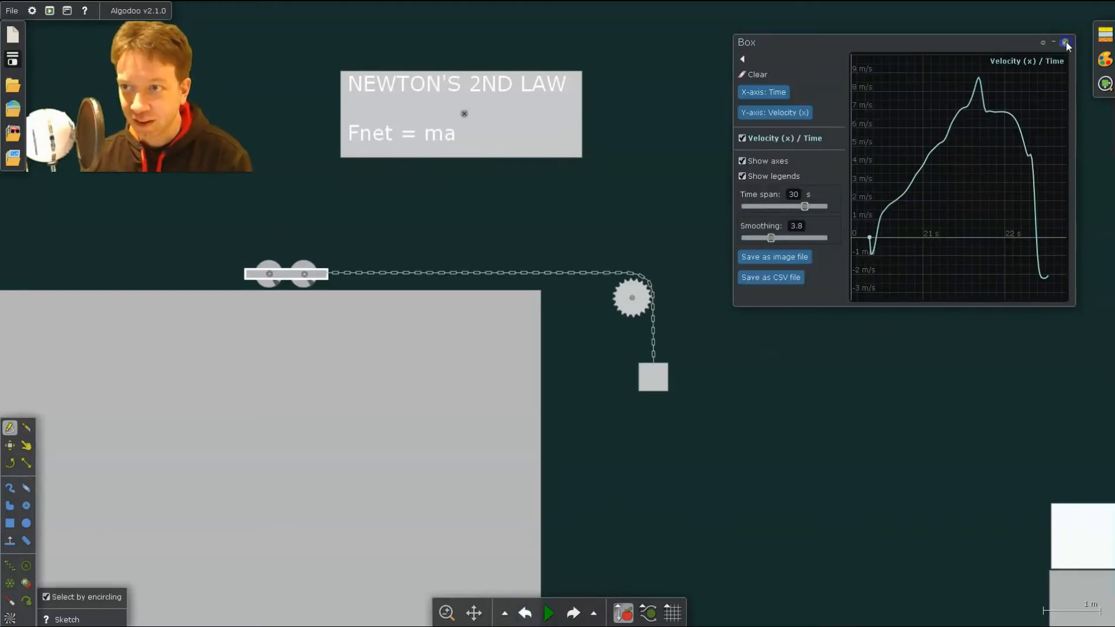
{"action": "left_click", "coordinate": [1066, 42]}
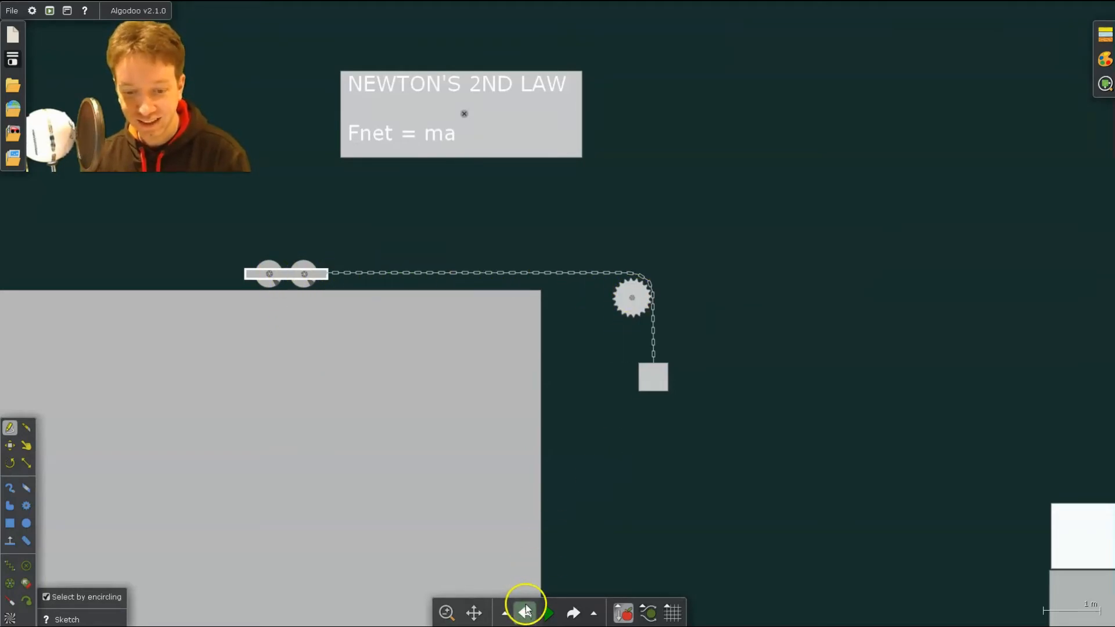
{"action": "left_click", "coordinate": [523, 612]}
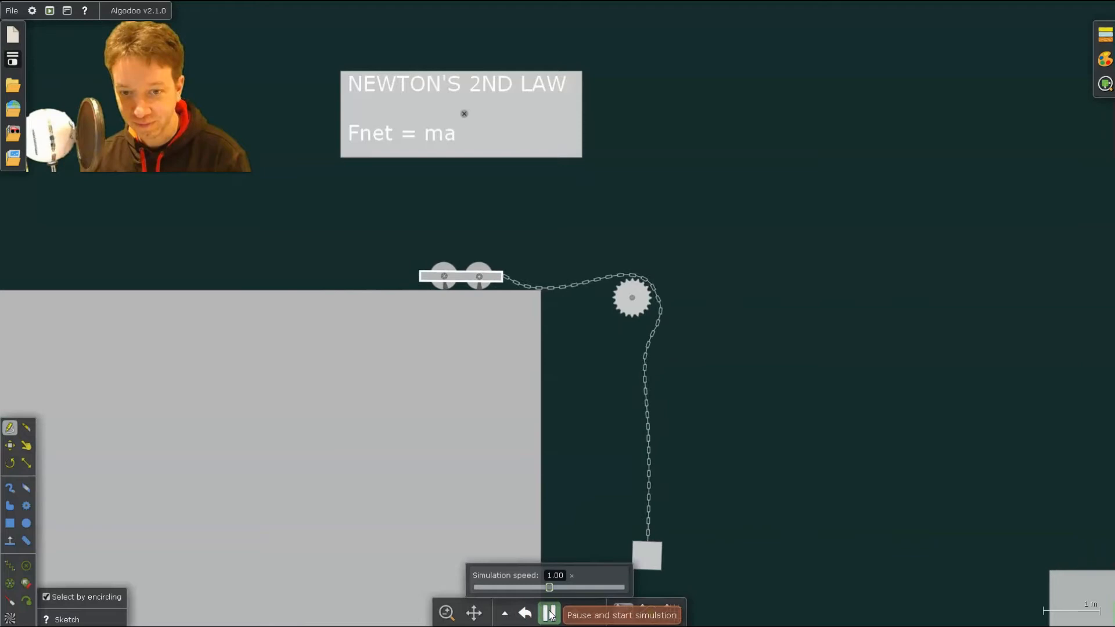
{"action": "left_click", "coordinate": [548, 613]}
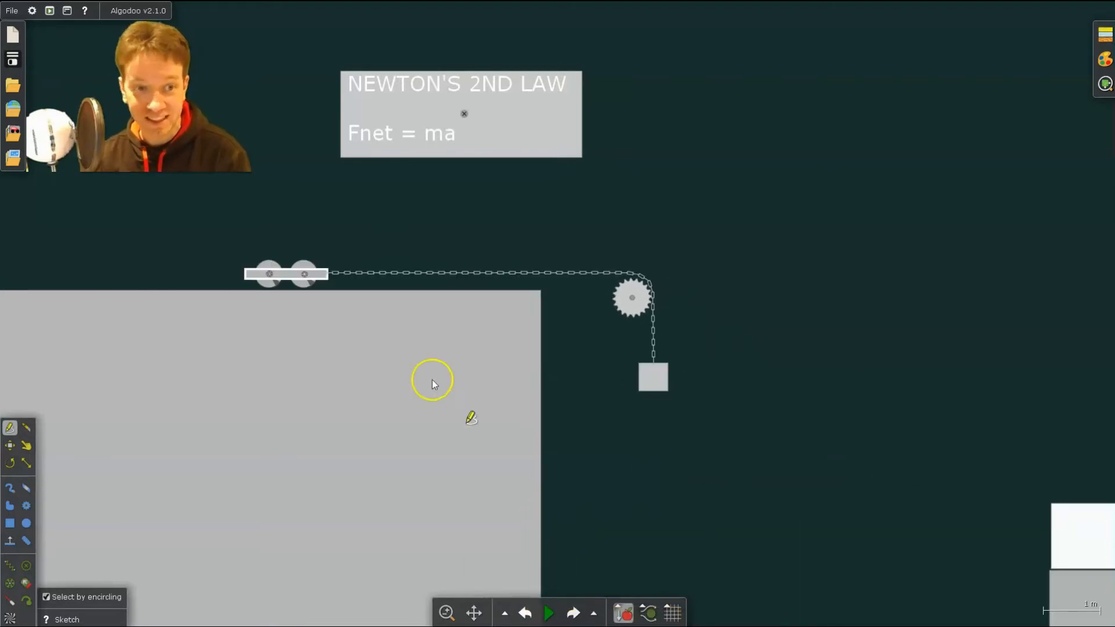
{"action": "mouse_move", "coordinate": [33, 17]}
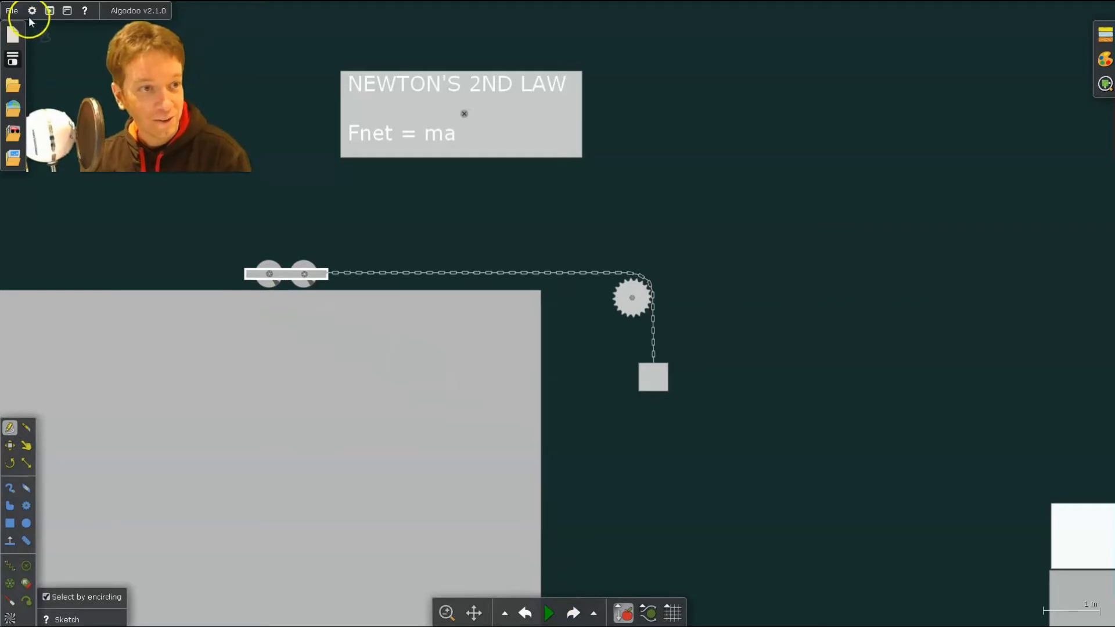
{"action": "left_click", "coordinate": [33, 10]}
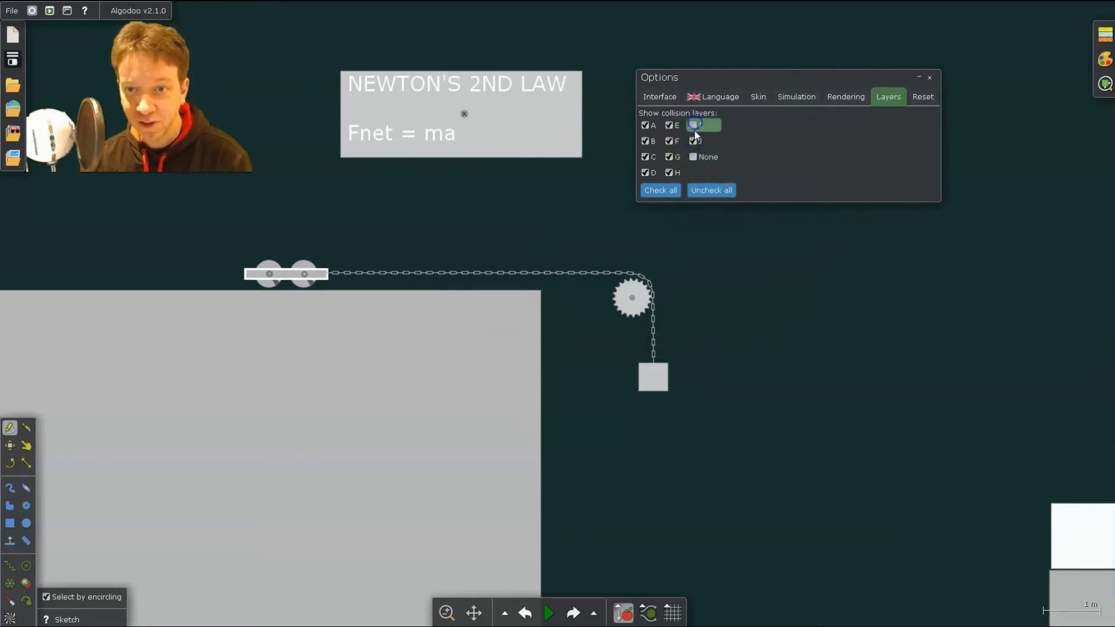
{"action": "left_click", "coordinate": [669, 125]}
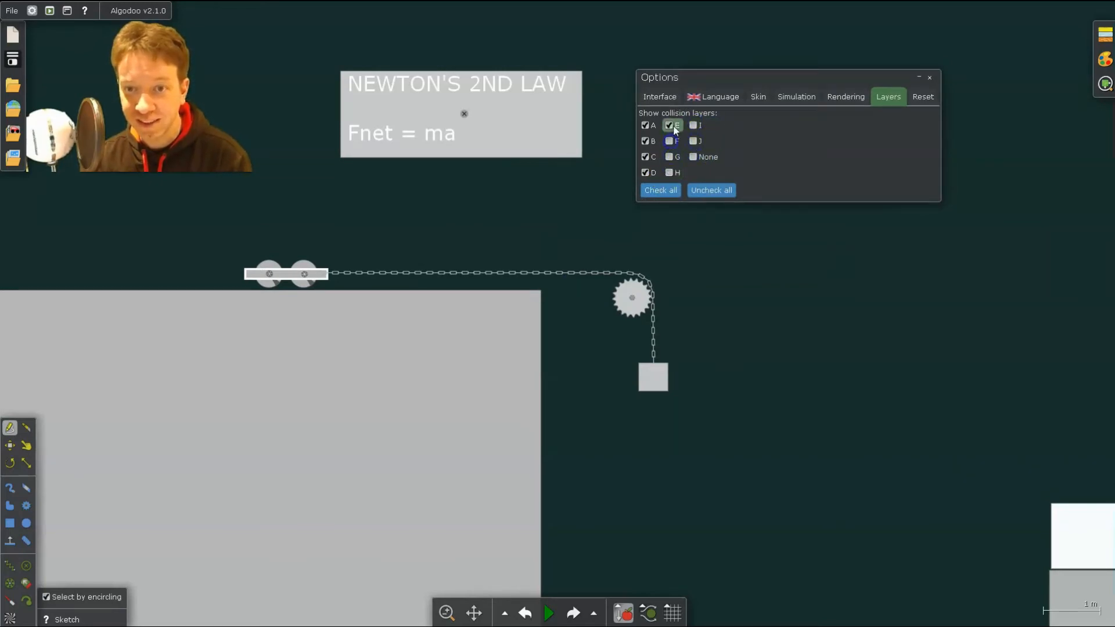
{"action": "left_click", "coordinate": [693, 157]}
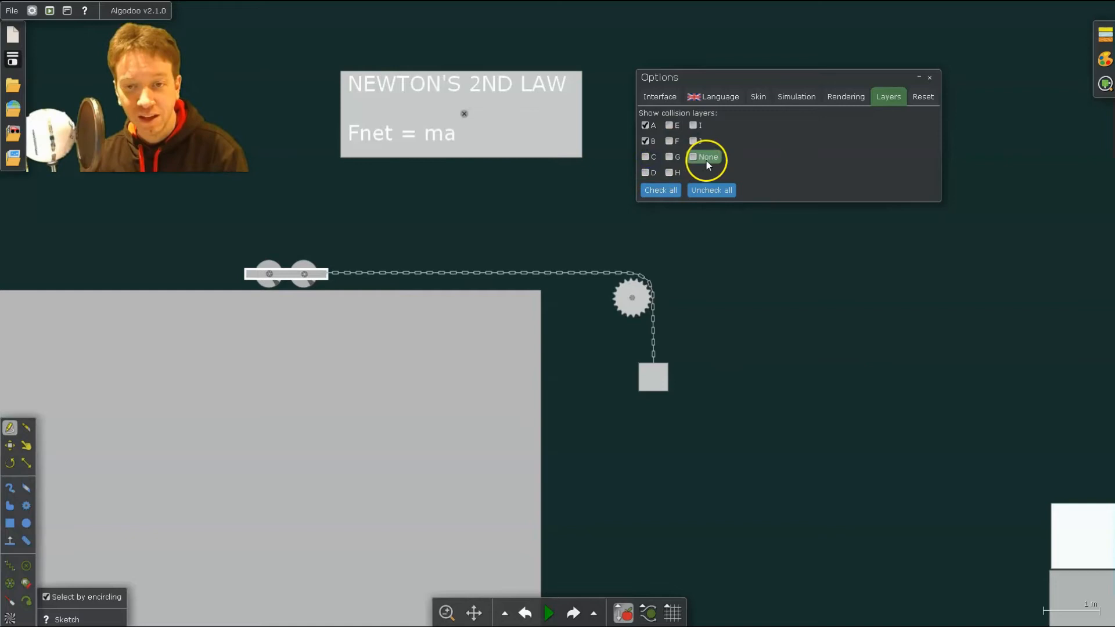
{"action": "left_click", "coordinate": [645, 140]}
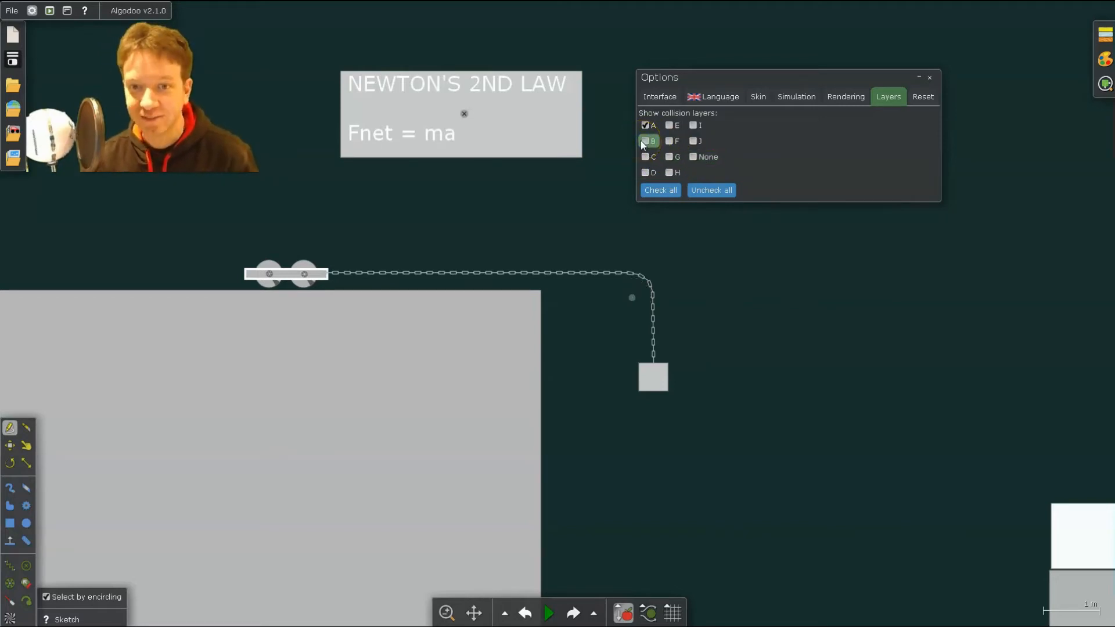
{"action": "left_click", "coordinate": [645, 141]}
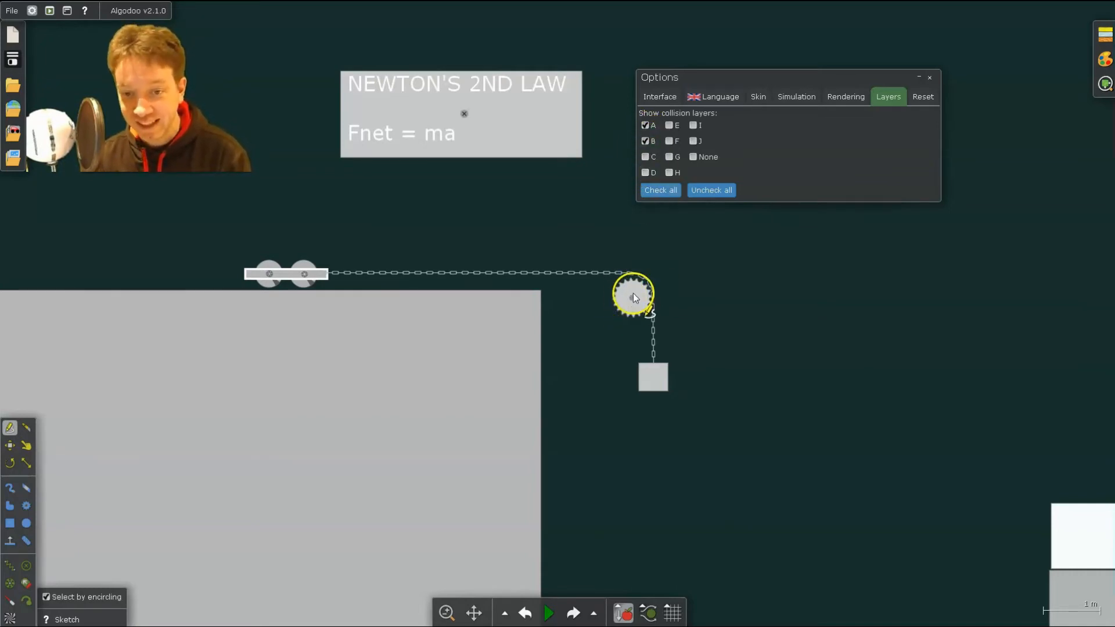
{"action": "mouse_move", "coordinate": [278, 361]}
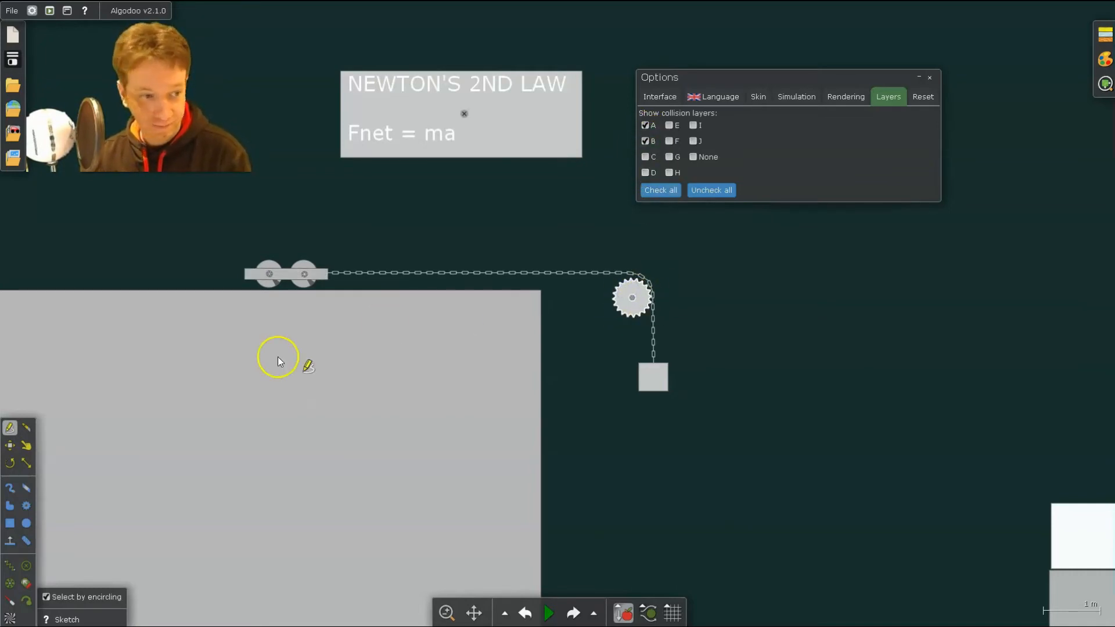
{"action": "right_click", "coordinate": [632, 297]}
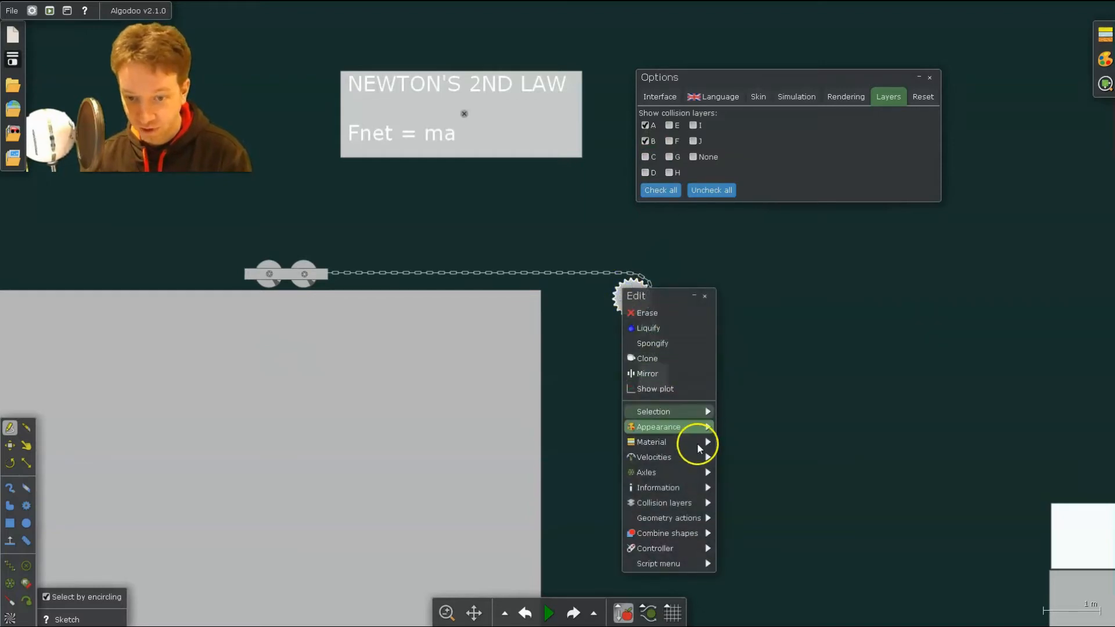
{"action": "left_click", "coordinate": [665, 503]}
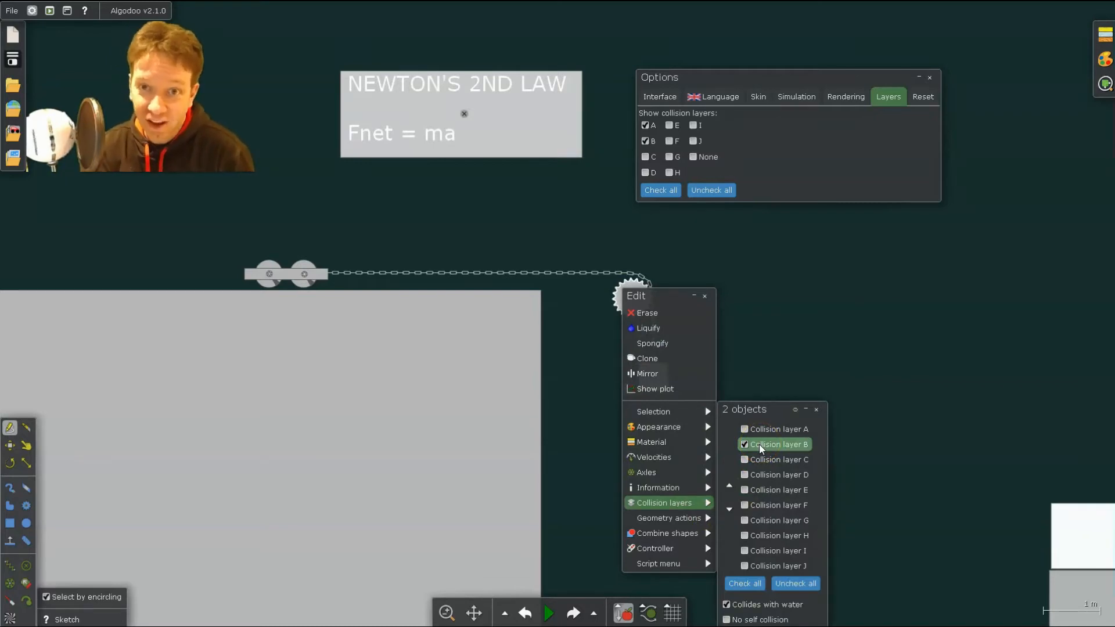
{"action": "mouse_move", "coordinate": [800, 411]}
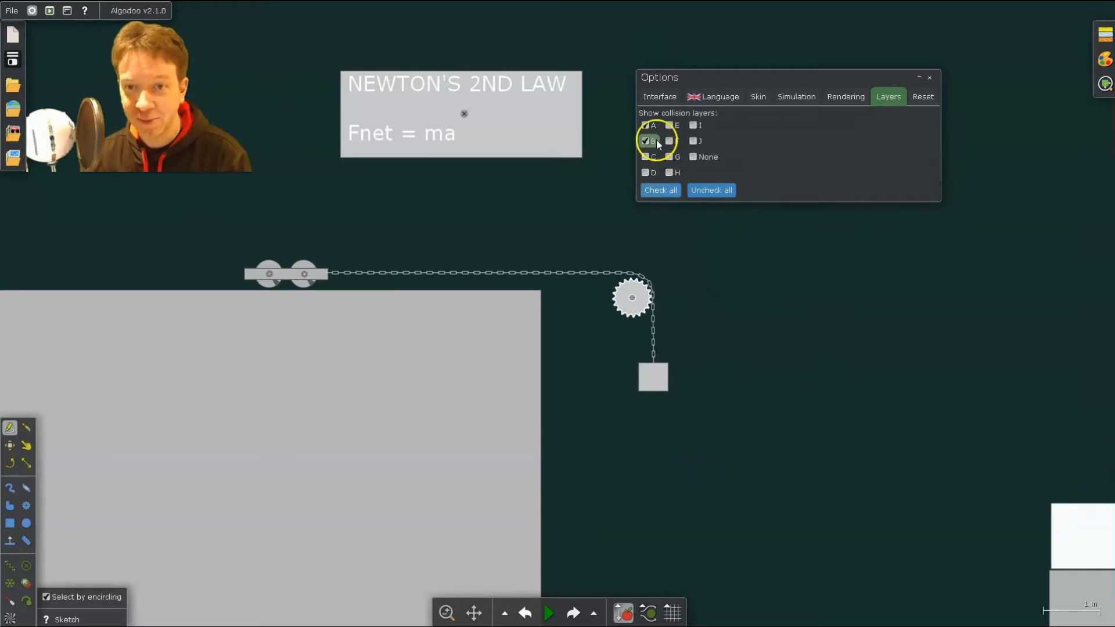
{"action": "left_click", "coordinate": [645, 126]}
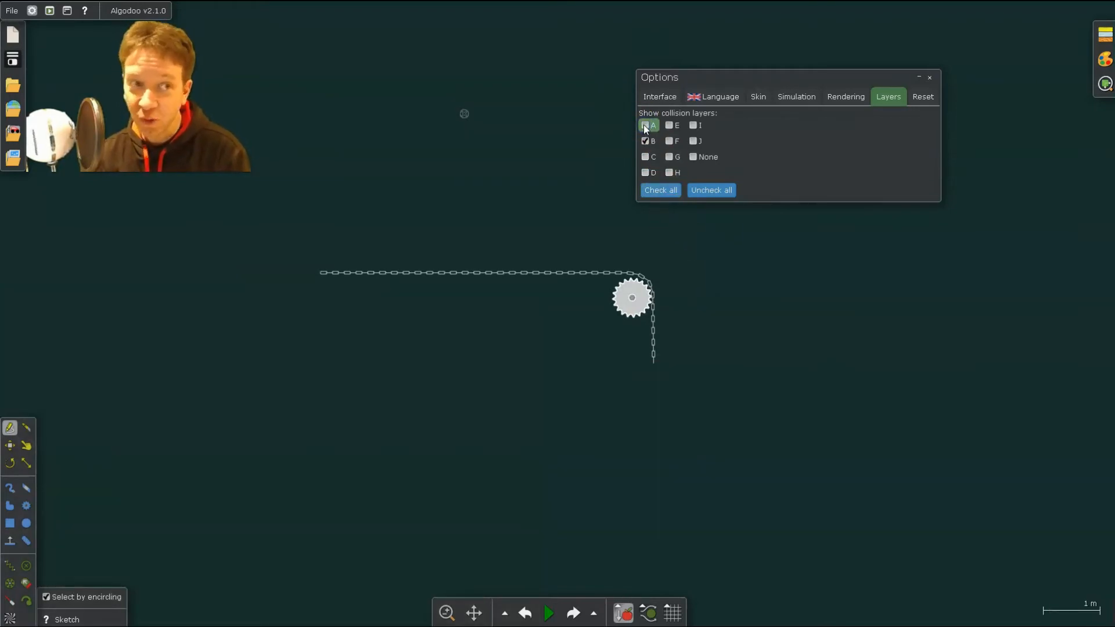
{"action": "left_click", "coordinate": [644, 125]}
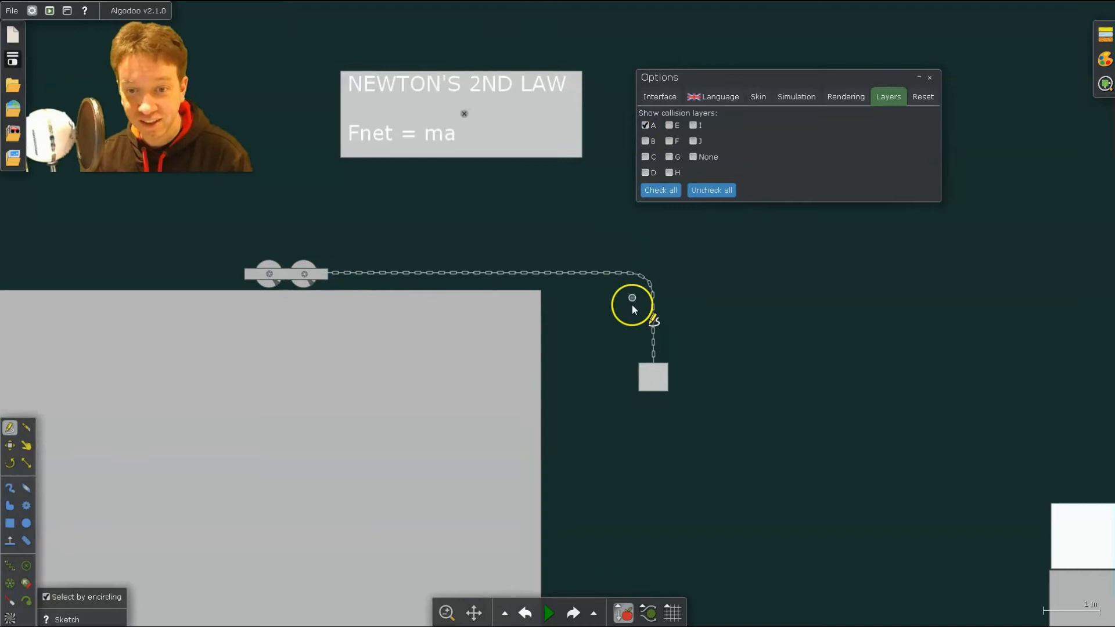
{"action": "mouse_move", "coordinate": [558, 282]}
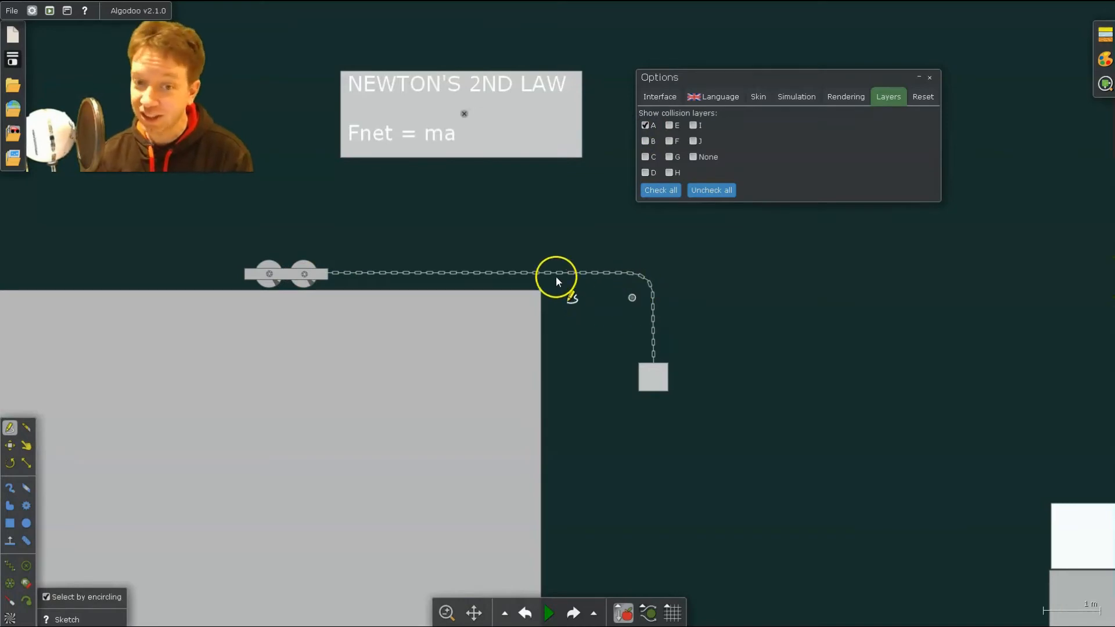
{"action": "right_click", "coordinate": [557, 278]}
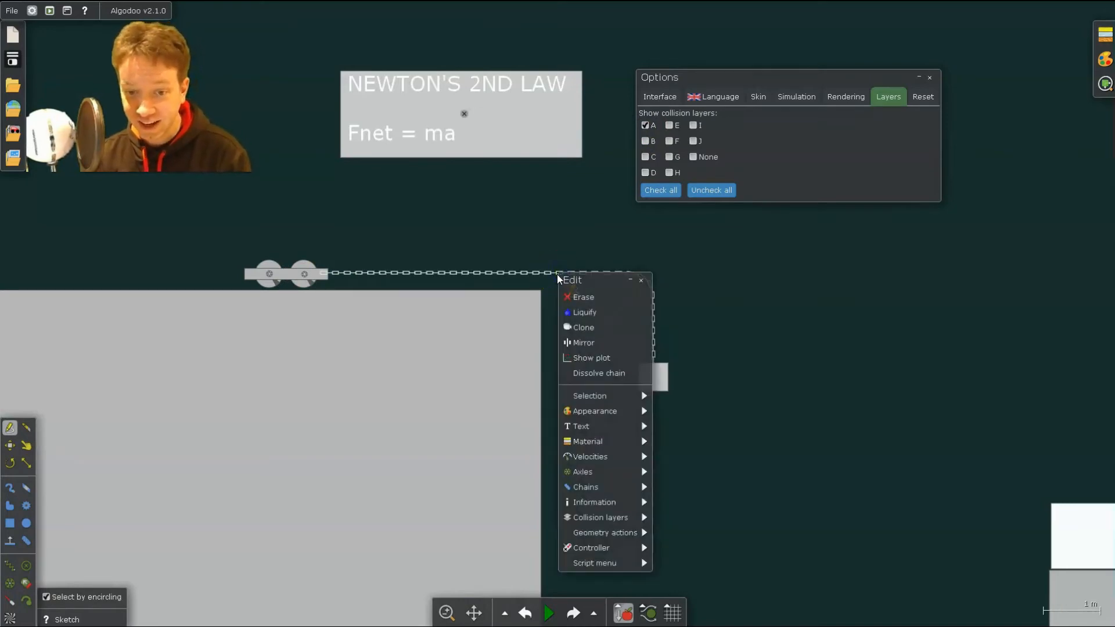
{"action": "left_click", "coordinate": [600, 517]}
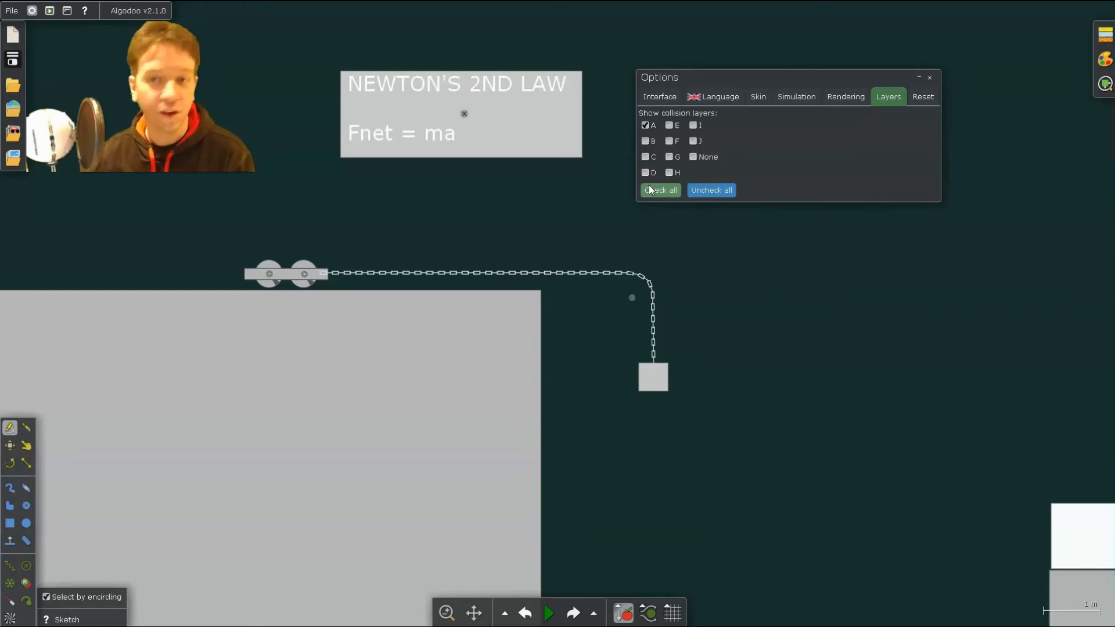
{"action": "left_click", "coordinate": [646, 140]}
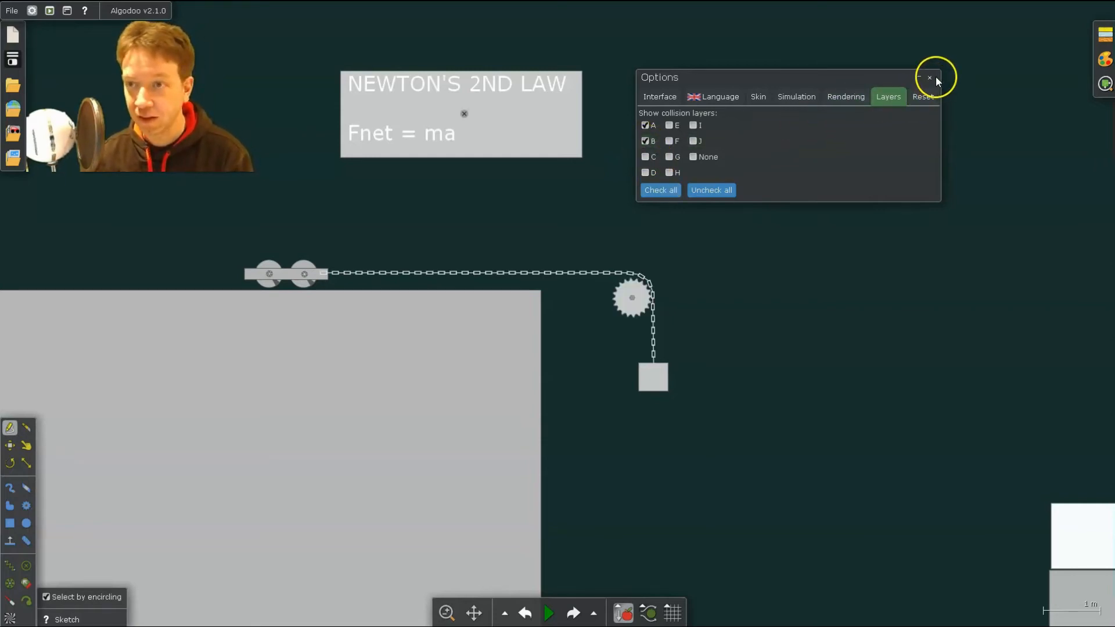
{"action": "left_click", "coordinate": [929, 78]}
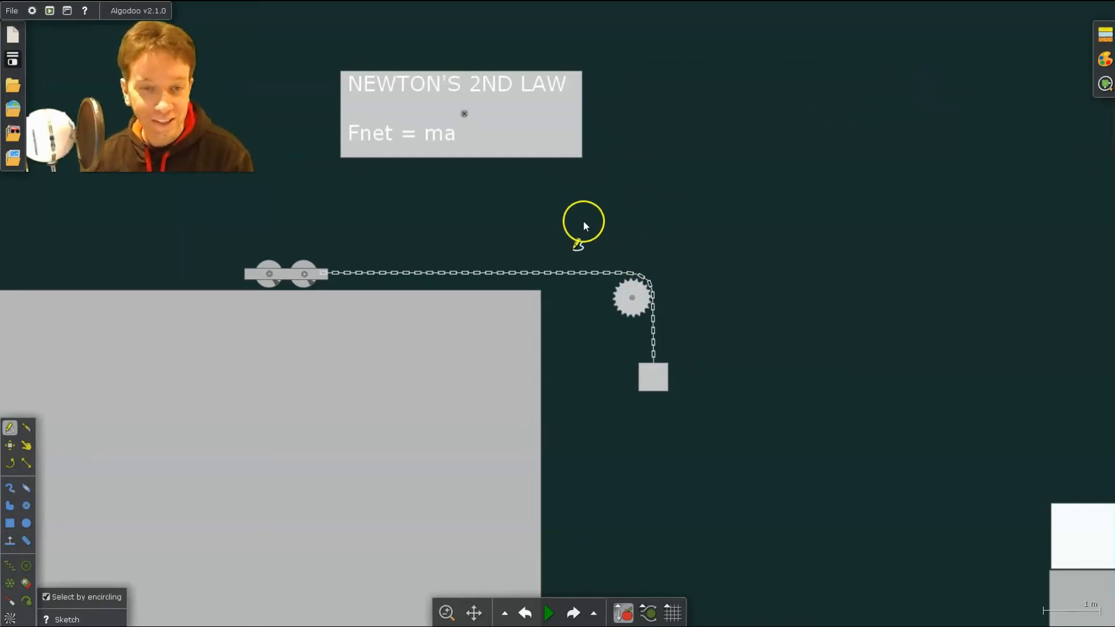
{"action": "mouse_move", "coordinate": [654, 390]}
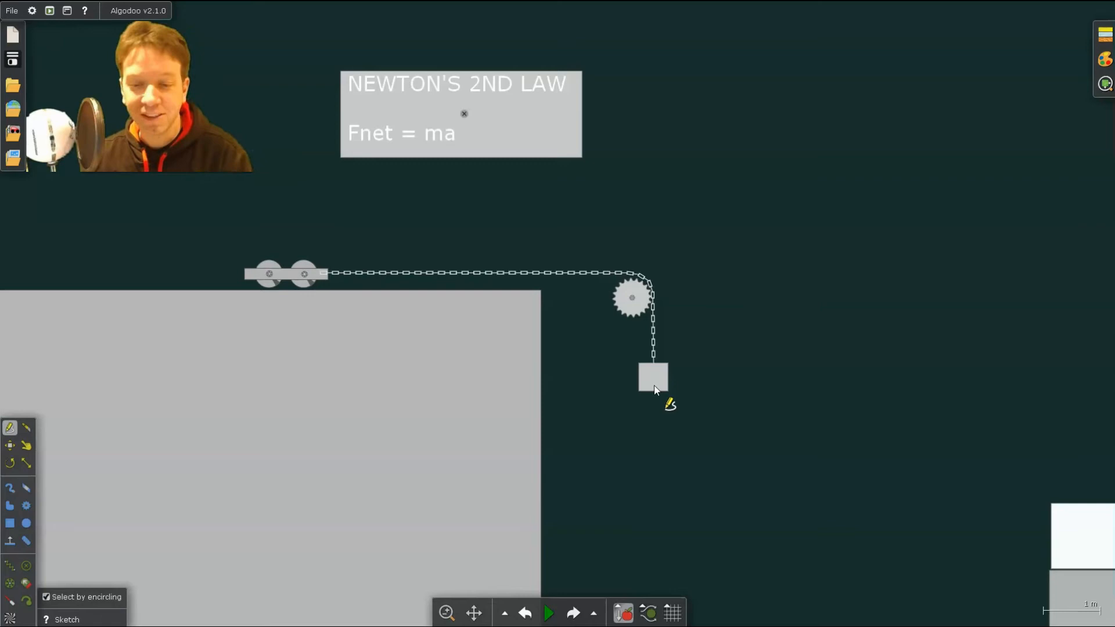
- Set the hanging block's mass to 1.0 kg in its Material settings
{"action": "right_click", "coordinate": [652, 377]}
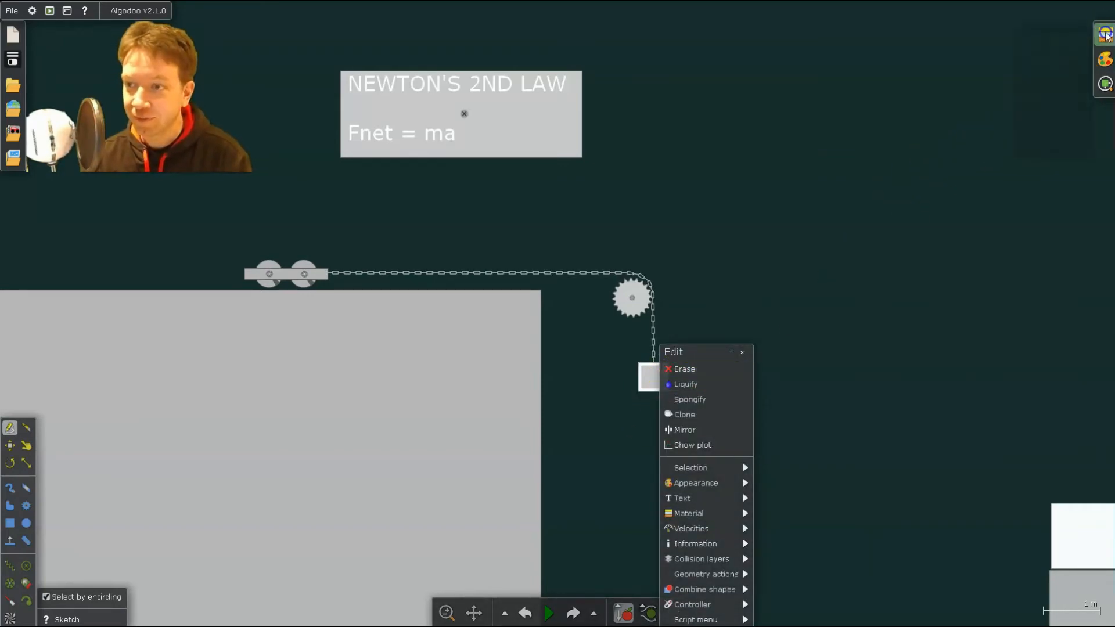
{"action": "left_click", "coordinate": [695, 513]}
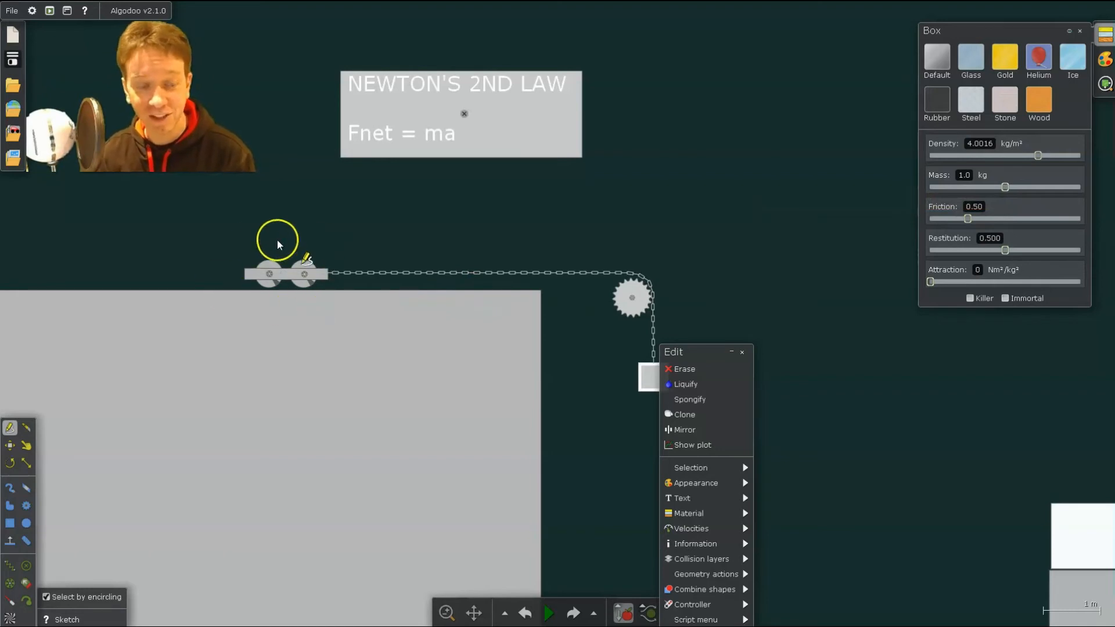
{"action": "mouse_move", "coordinate": [655, 407]}
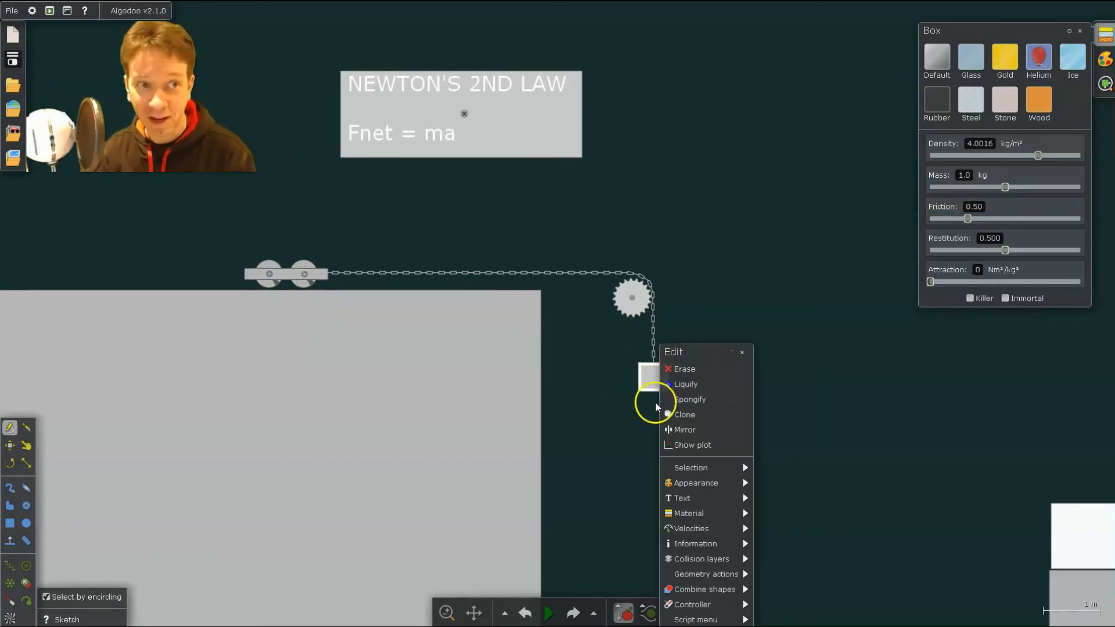
{"action": "mouse_move", "coordinate": [673, 368]}
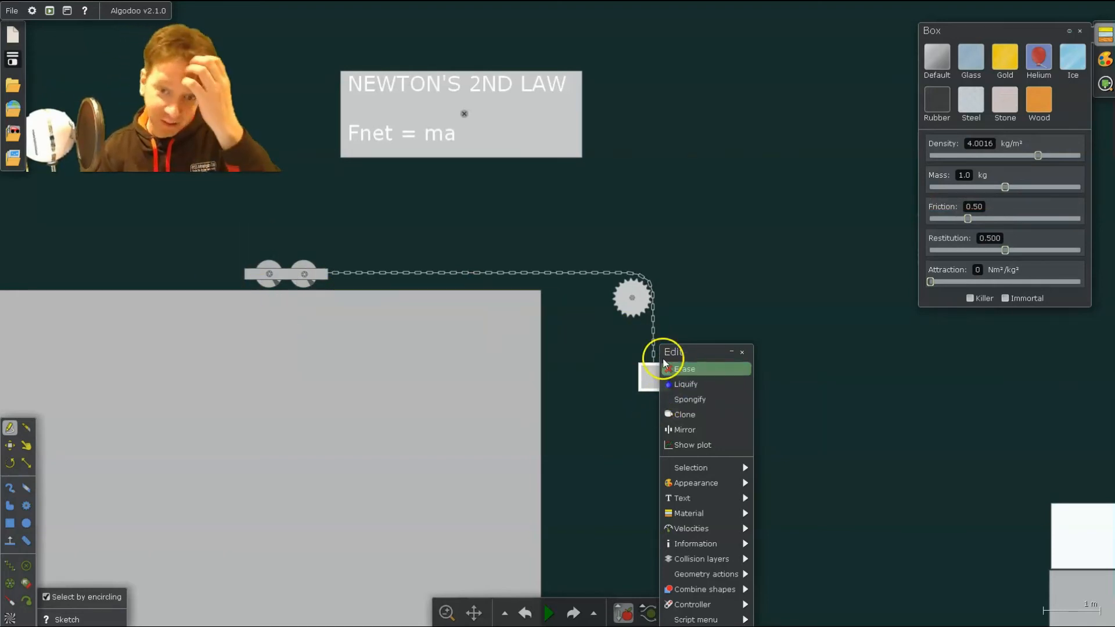
{"action": "mouse_move", "coordinate": [344, 270]}
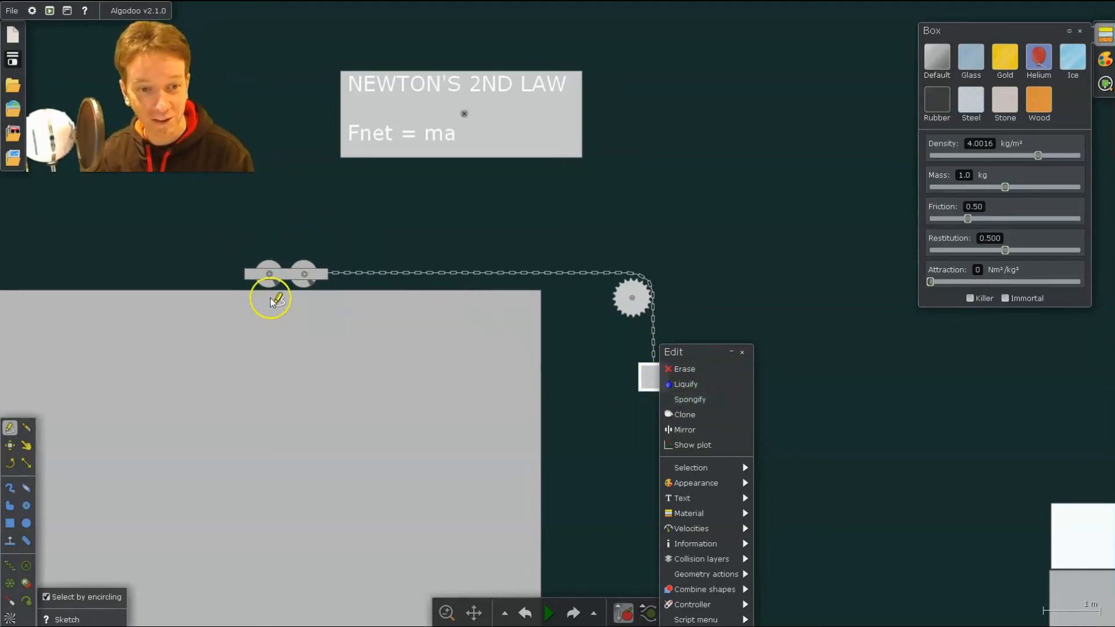
{"action": "mouse_move", "coordinate": [315, 295]}
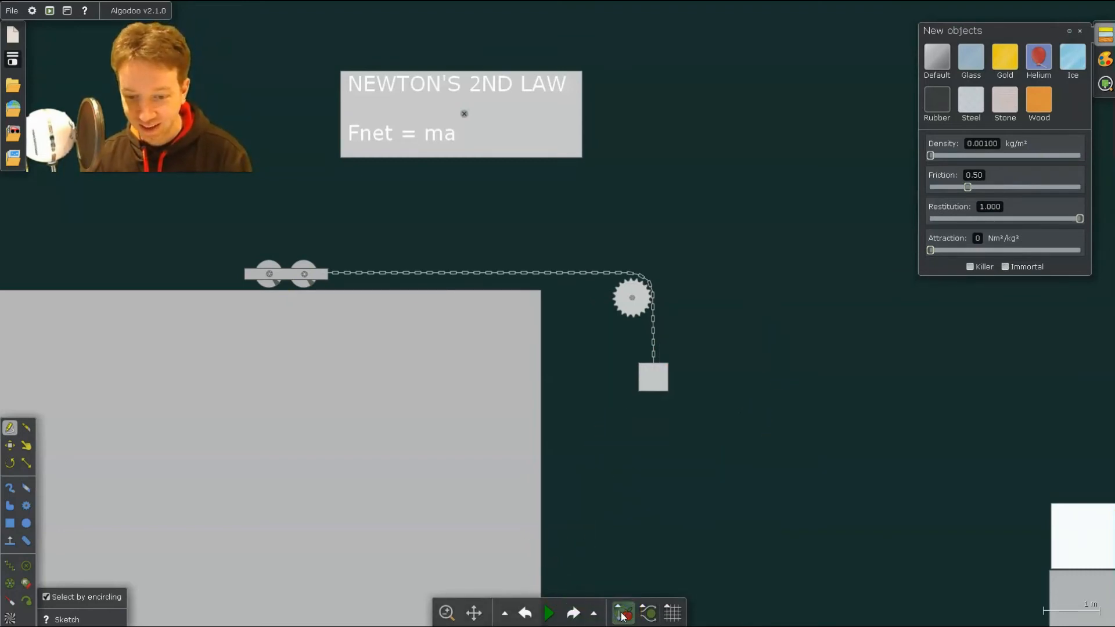
- Review the gravity settings: 12.1 m/s² strength pointing at -90°
{"action": "left_click", "coordinate": [623, 612]}
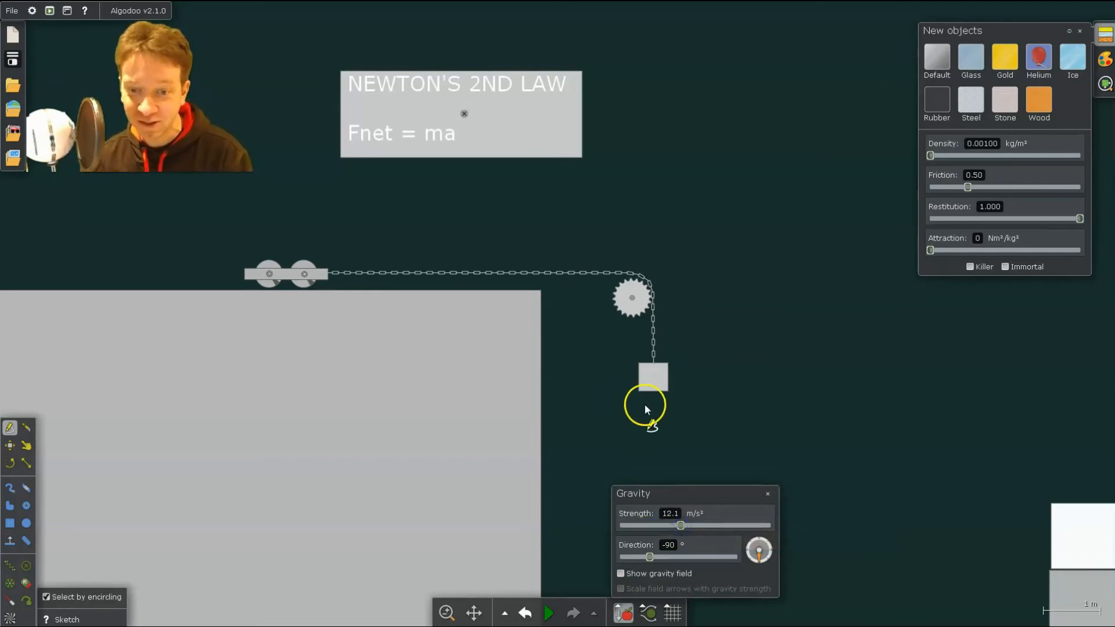
{"action": "mouse_move", "coordinate": [364, 299]}
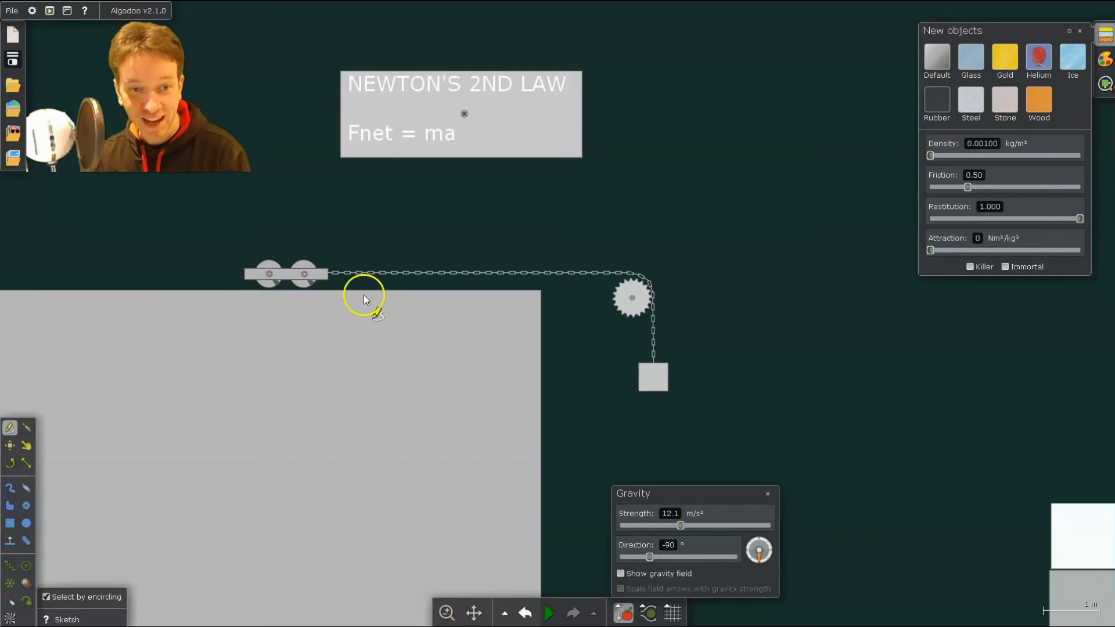
{"action": "mouse_move", "coordinate": [578, 267]}
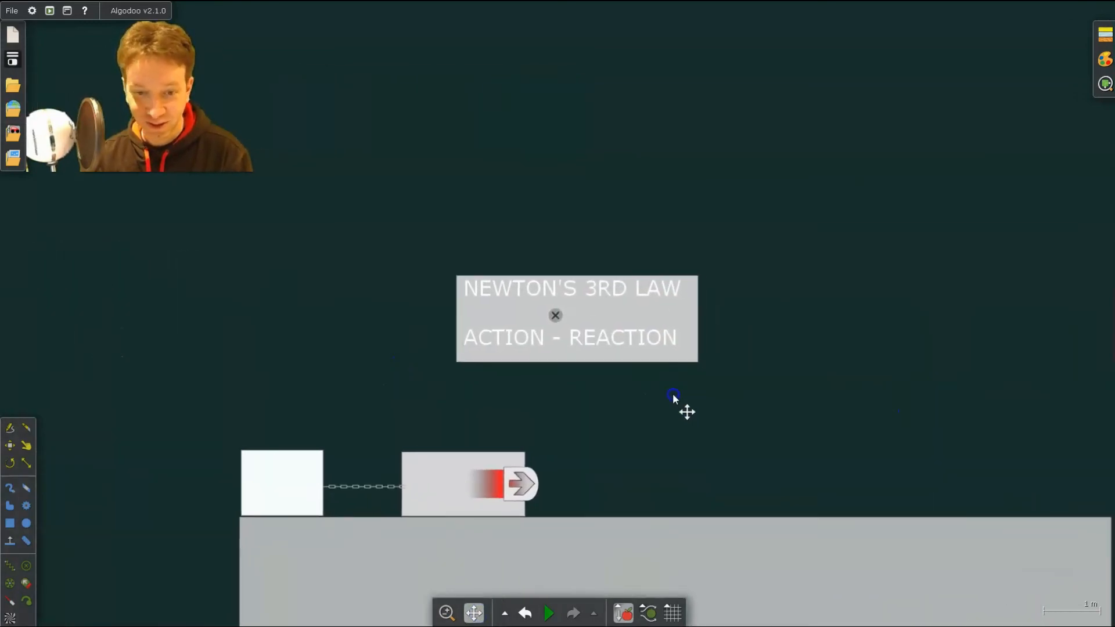
- Run the thruster-pulled chained blocks, reset, and rerun at 0.32× simulation speed
{"action": "scroll", "scroll_direction": "down", "scroll_amount": 3}
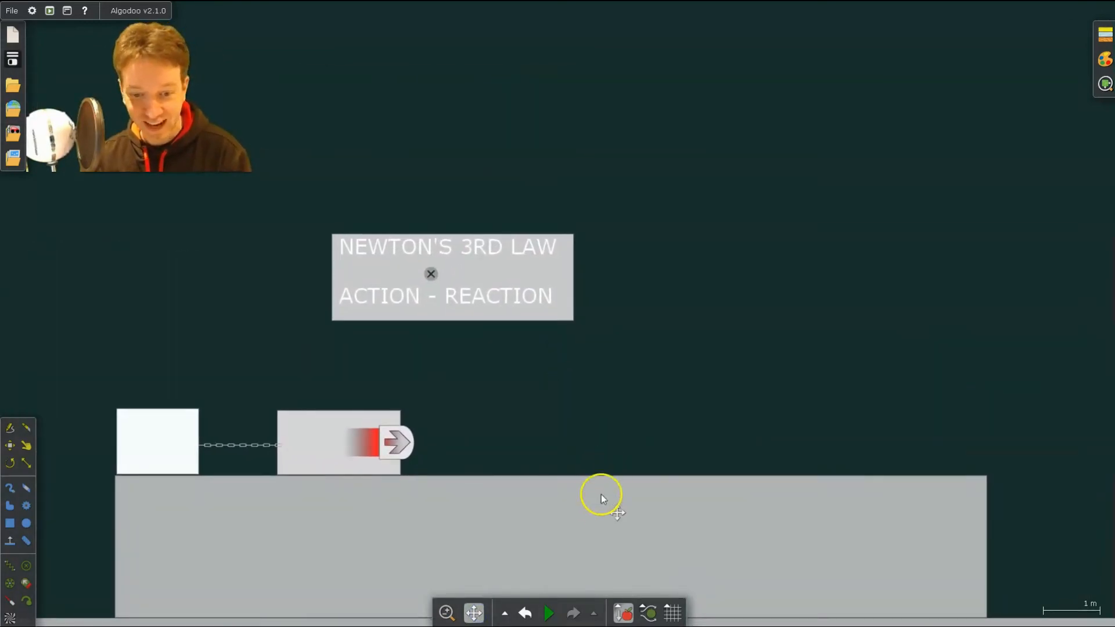
{"action": "mouse_move", "coordinate": [433, 462]}
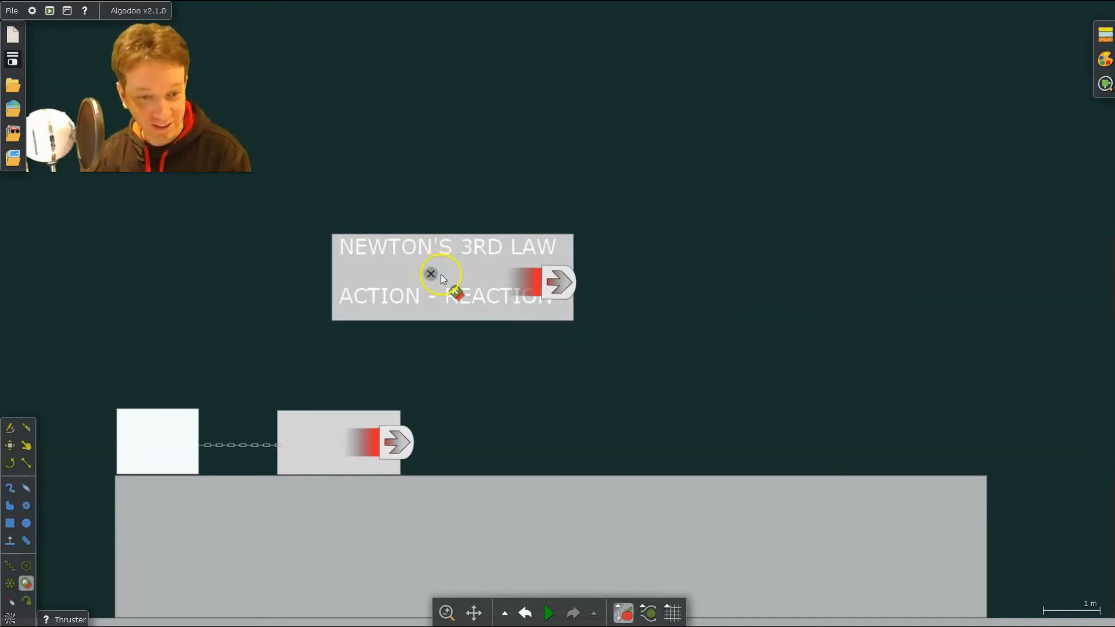
{"action": "mouse_move", "coordinate": [714, 543]}
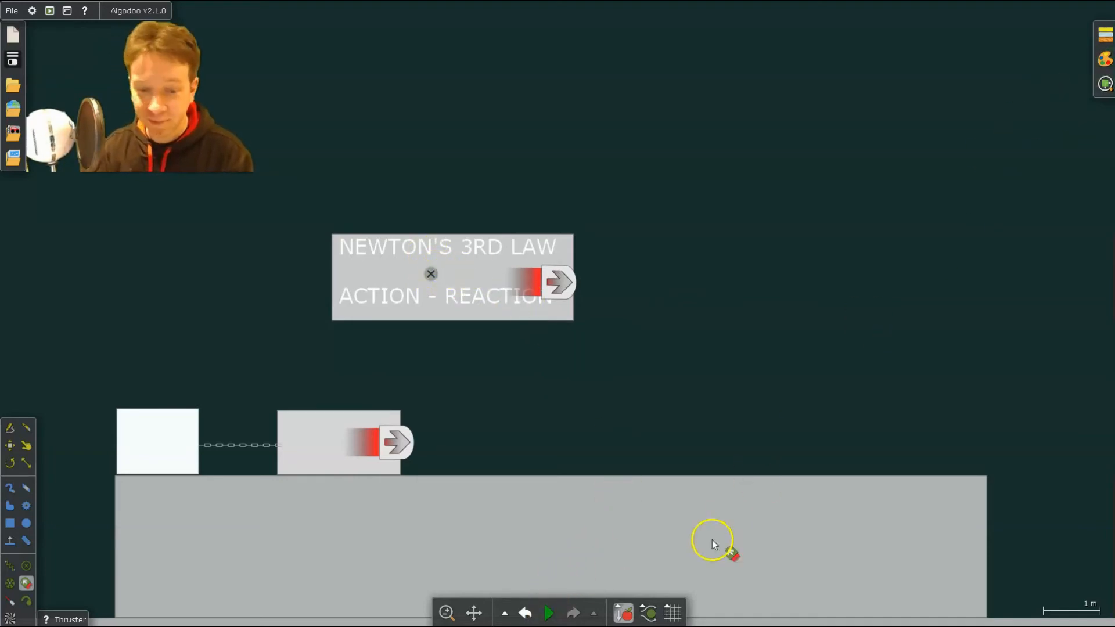
{"action": "left_click", "coordinate": [547, 612]}
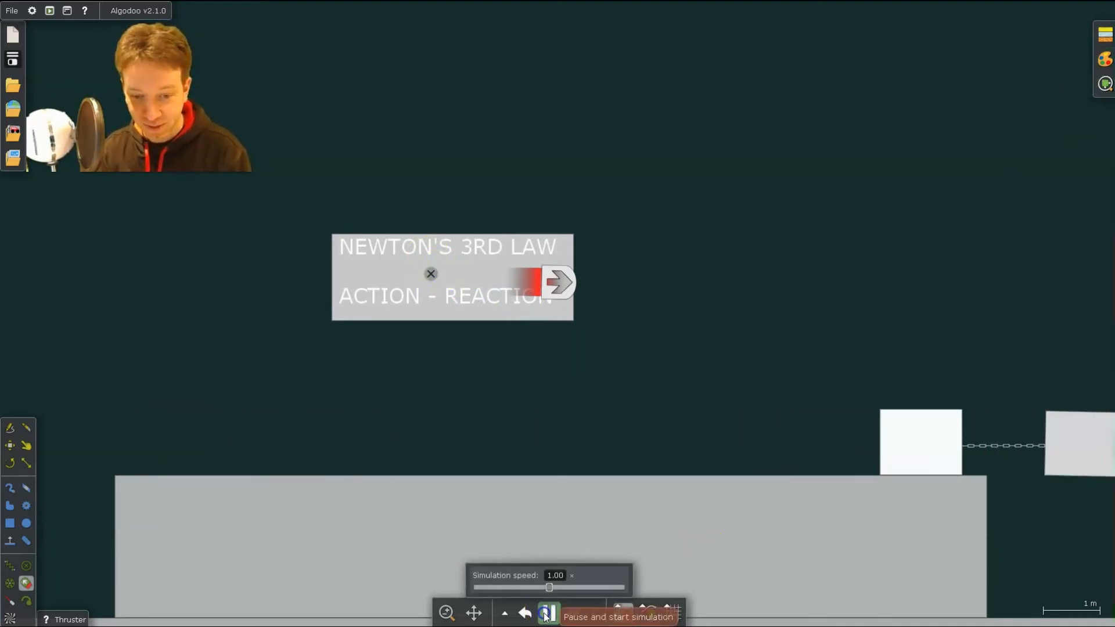
{"action": "left_click", "coordinate": [548, 612]}
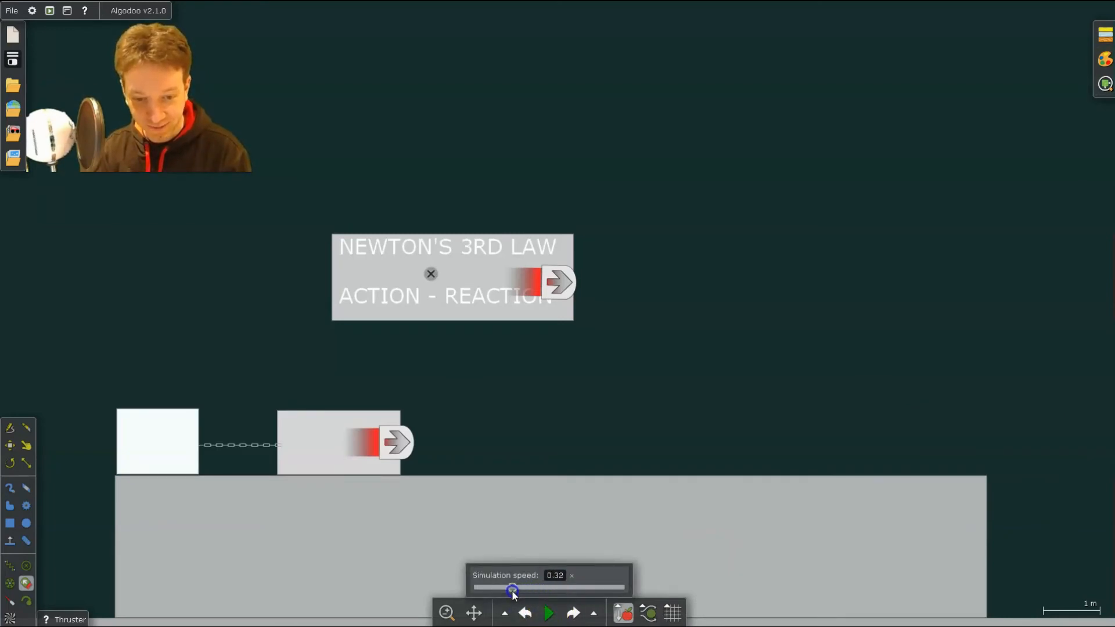
{"action": "left_click", "coordinate": [548, 613]}
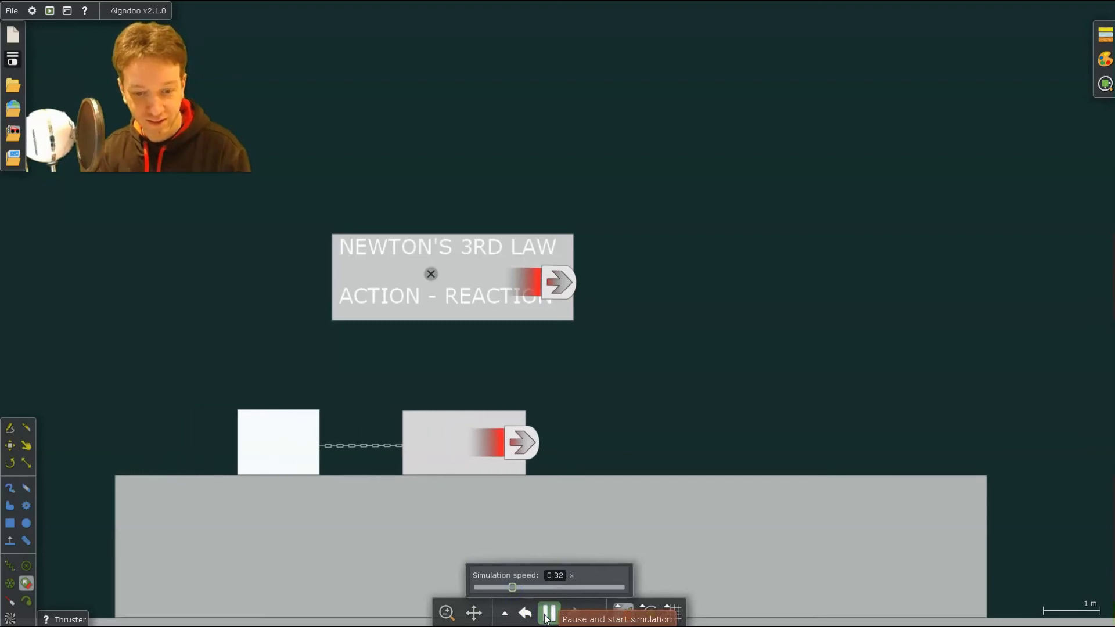
{"action": "left_click", "coordinate": [550, 612]}
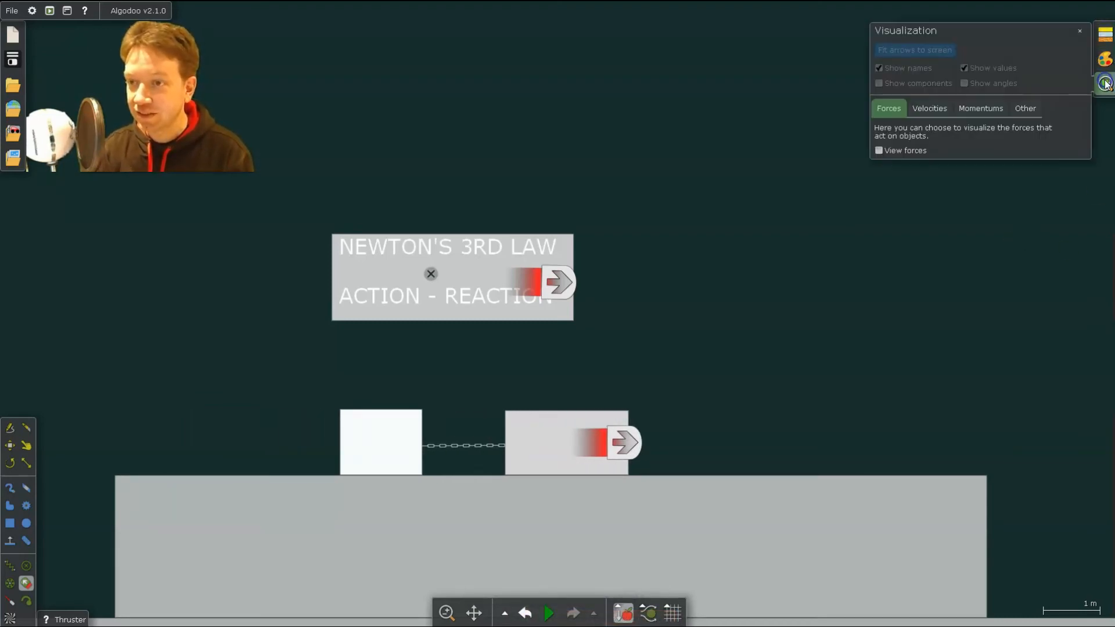
- Turn on force arrows at 0.023 scale, showing 72.78 N chain tension and 180 N thrust
{"action": "left_click", "coordinate": [879, 150]}
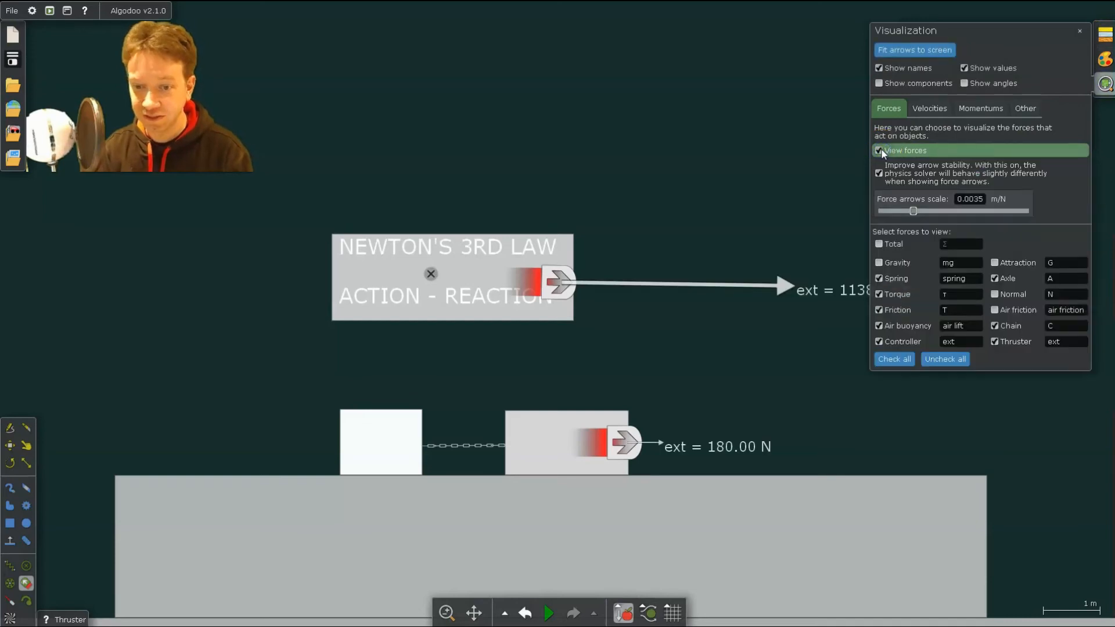
{"action": "mouse_move", "coordinate": [1054, 183]}
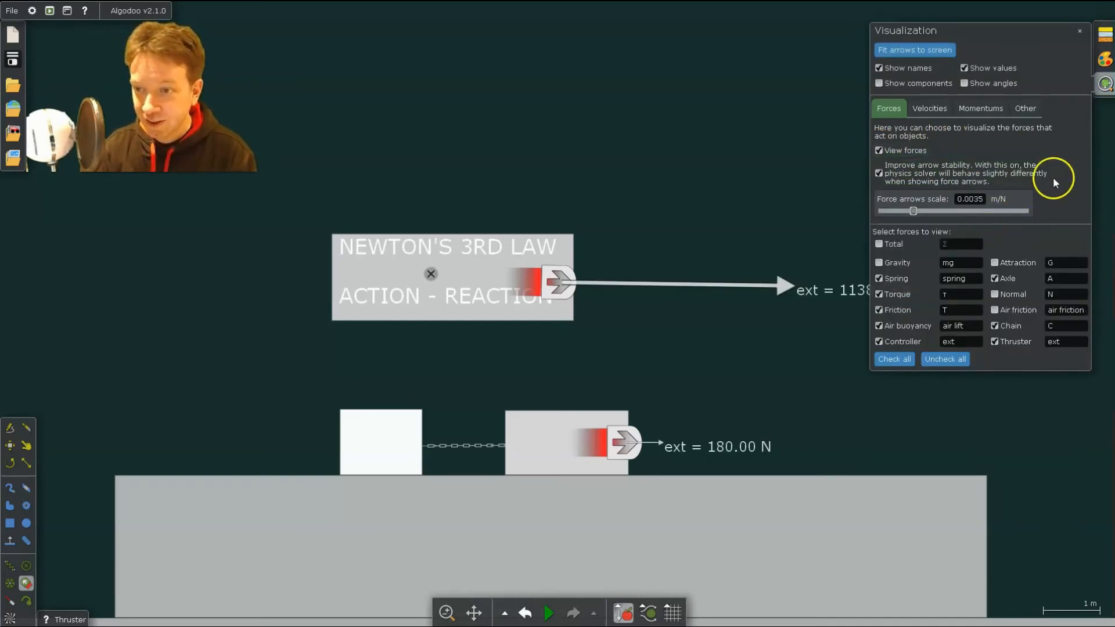
{"action": "left_click", "coordinate": [1080, 30]}
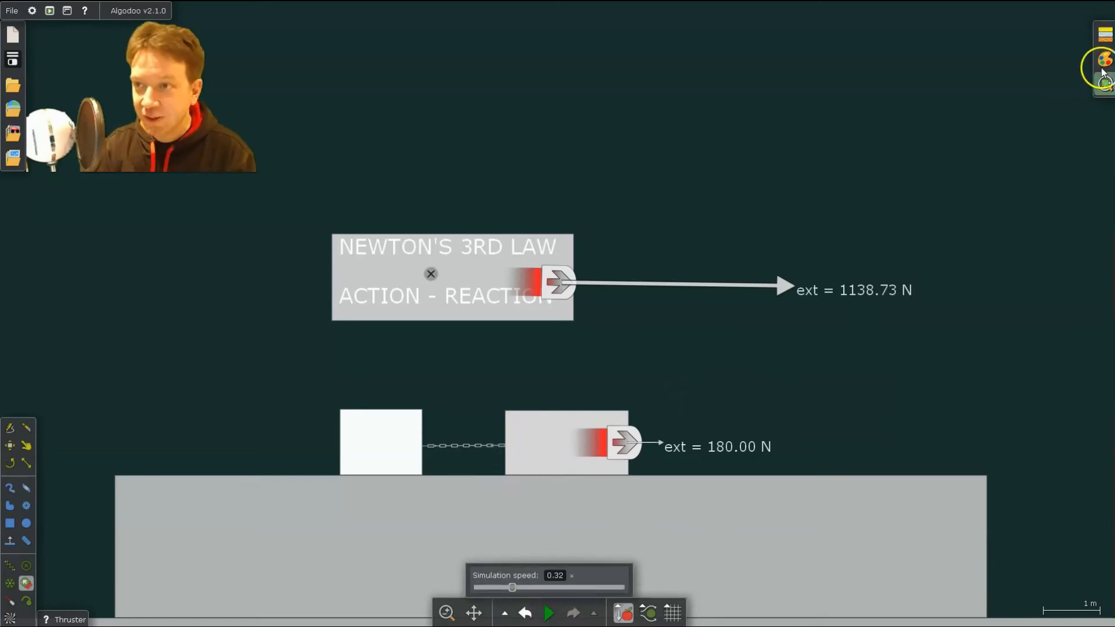
{"action": "mouse_move", "coordinate": [1104, 80]}
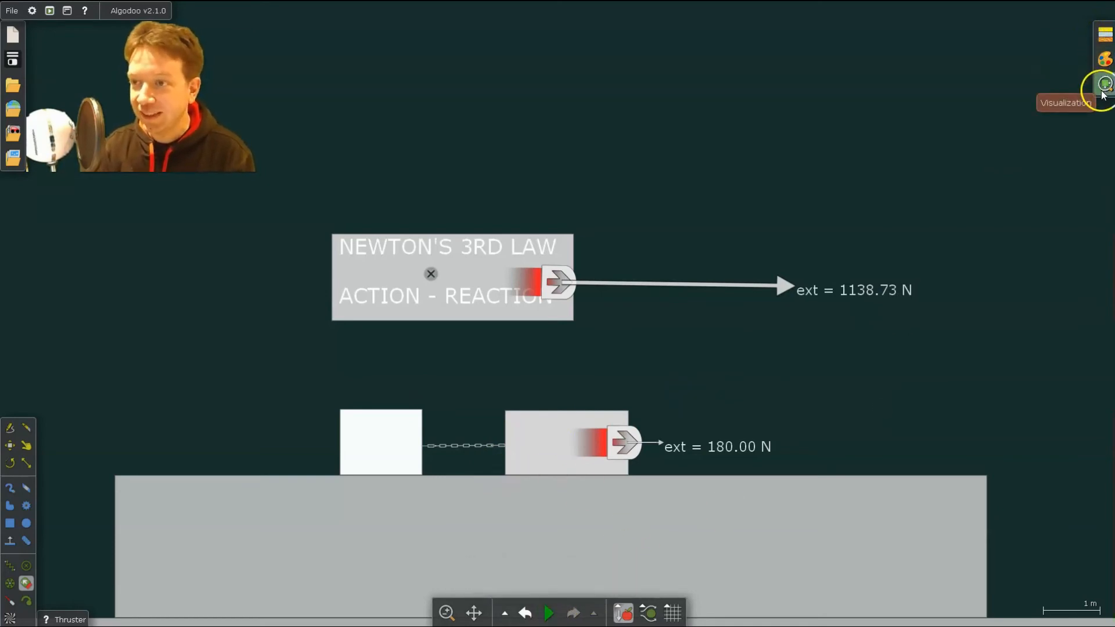
{"action": "left_click", "coordinate": [1105, 84]}
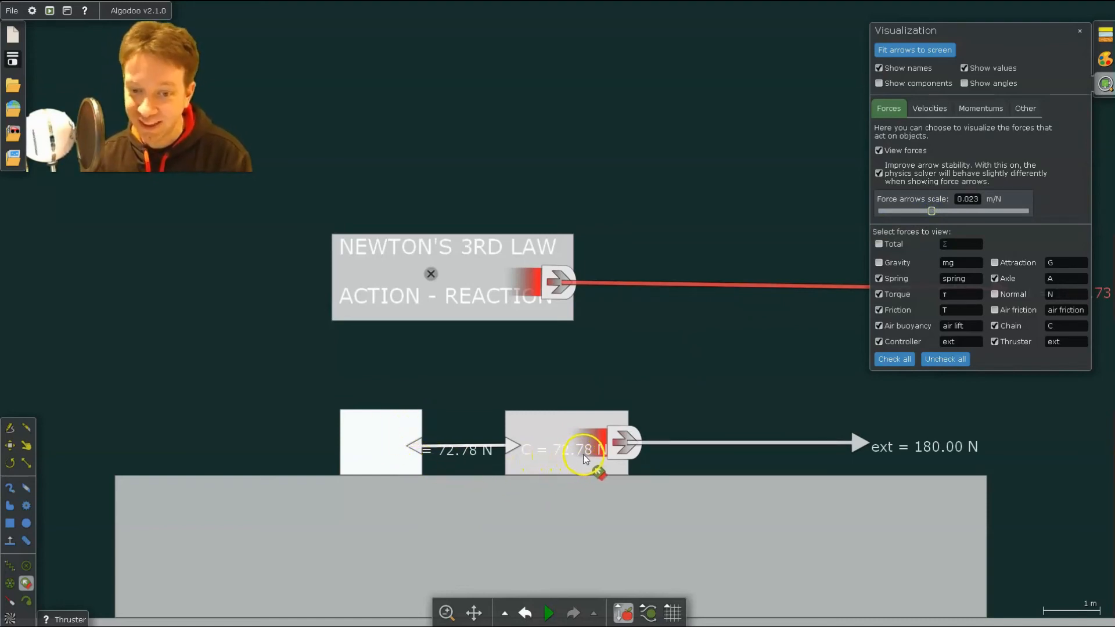
{"action": "mouse_move", "coordinate": [526, 449]}
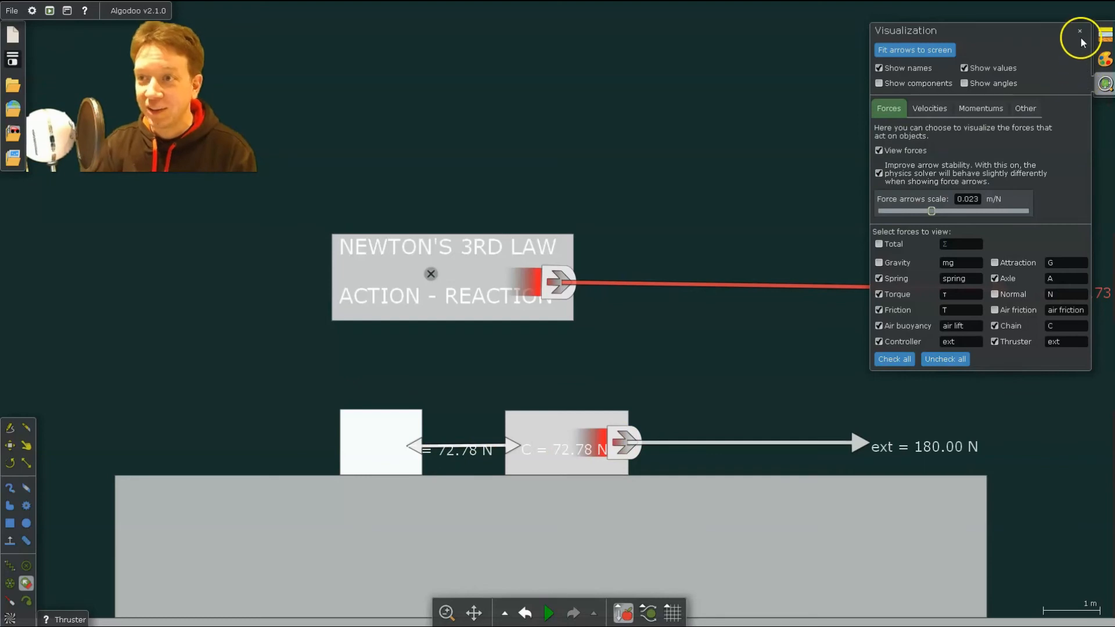
- Review the shared frictionless material of all 27 objects, then run the thruster-pulled blocks demo
{"action": "left_click", "coordinate": [1105, 59]}
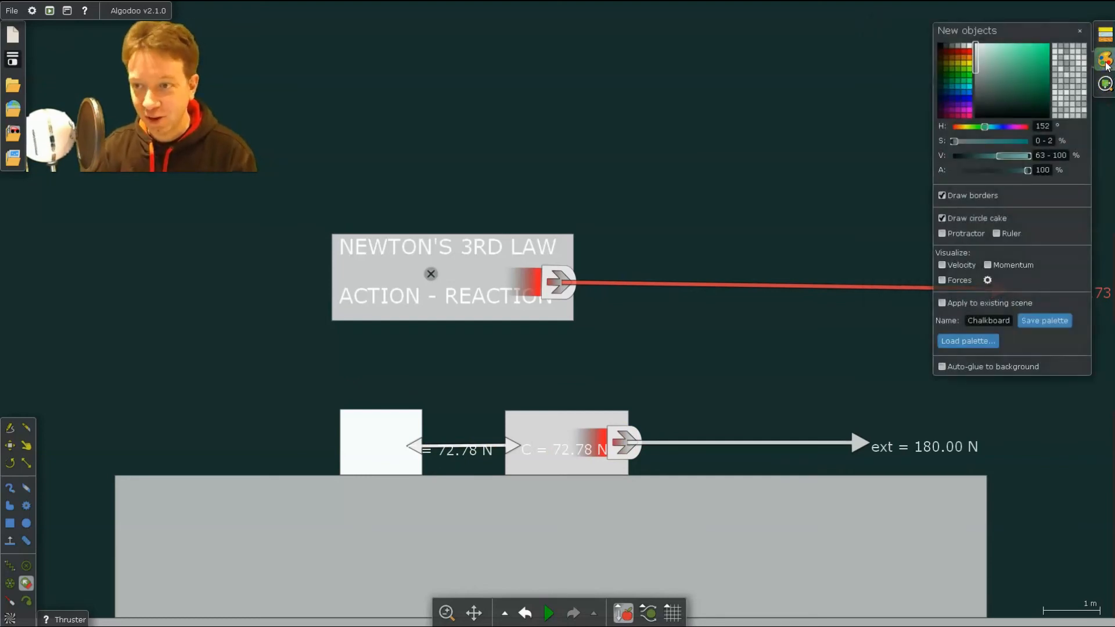
{"action": "mouse_move", "coordinate": [496, 586]}
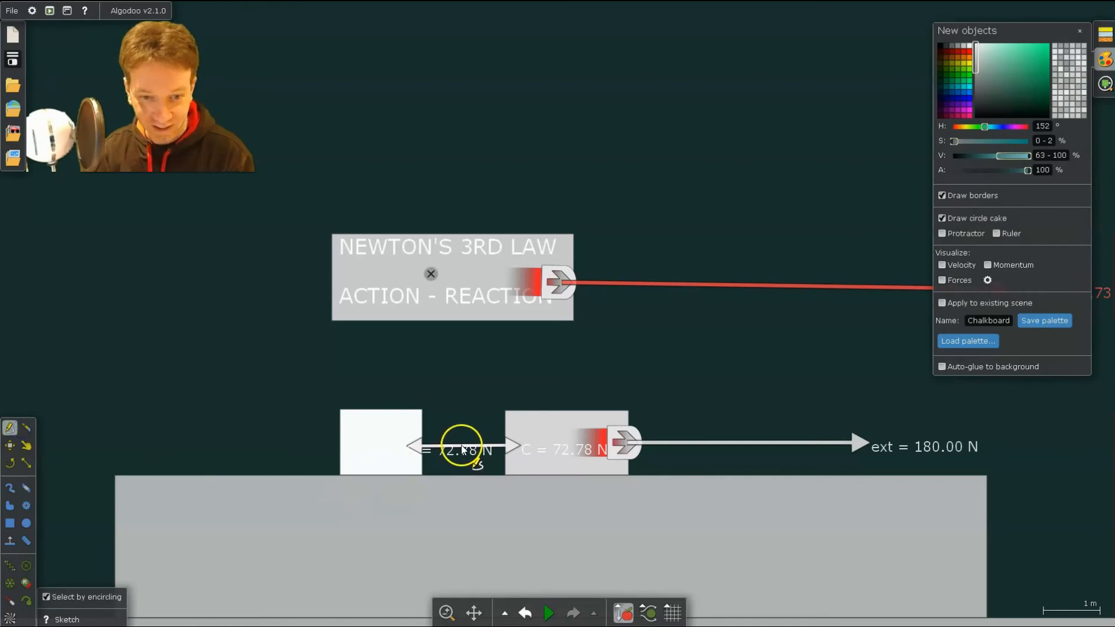
{"action": "right_click", "coordinate": [462, 449]}
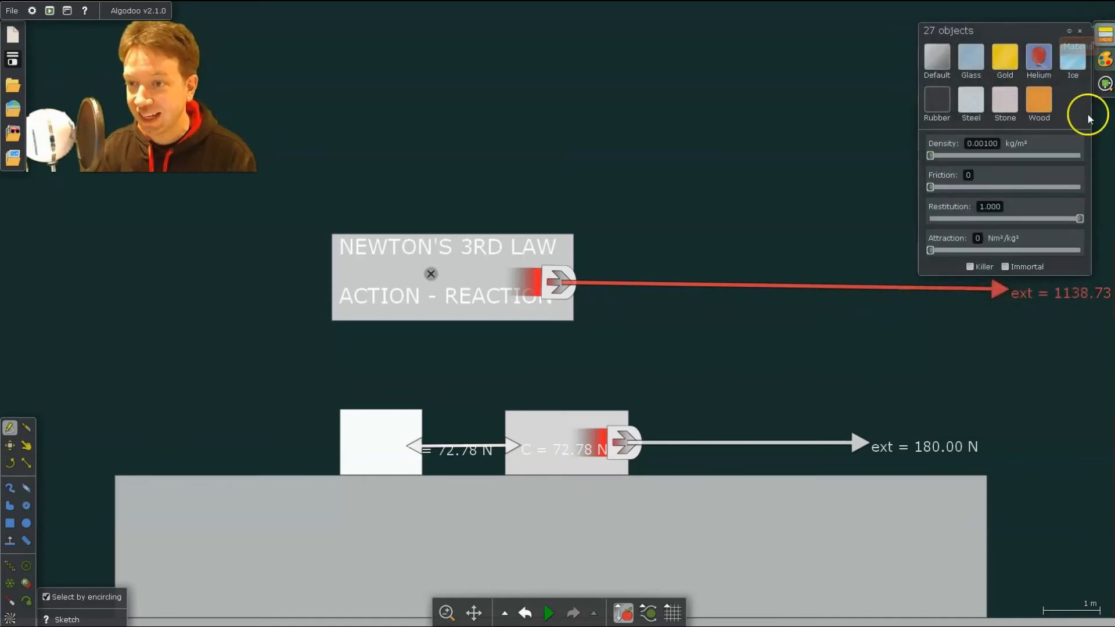
{"action": "mouse_move", "coordinate": [980, 212]}
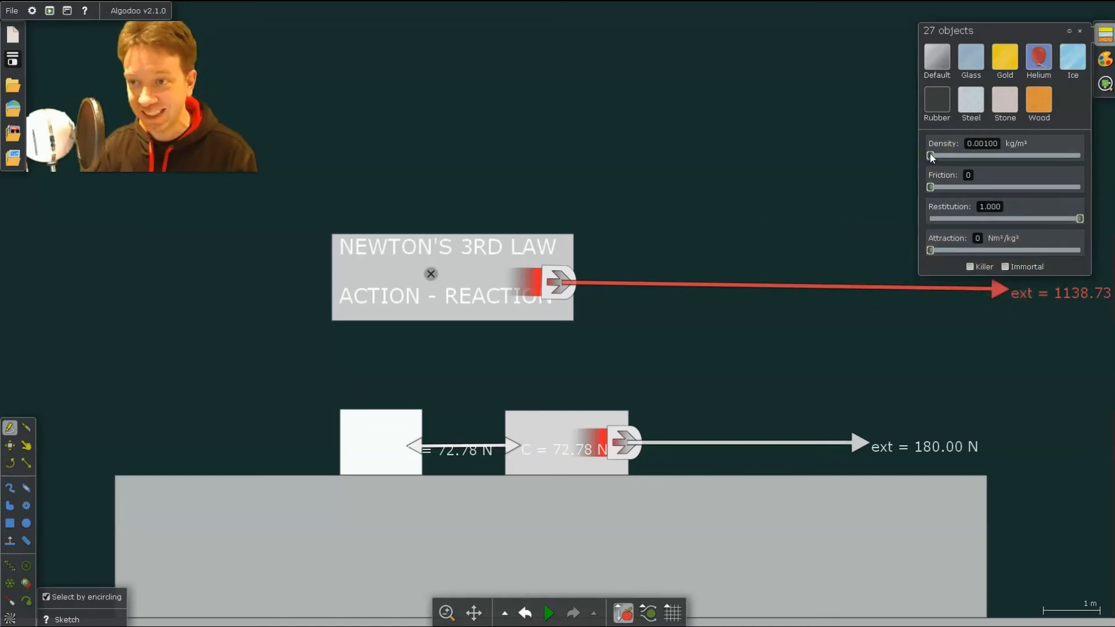
{"action": "mouse_move", "coordinate": [962, 143]}
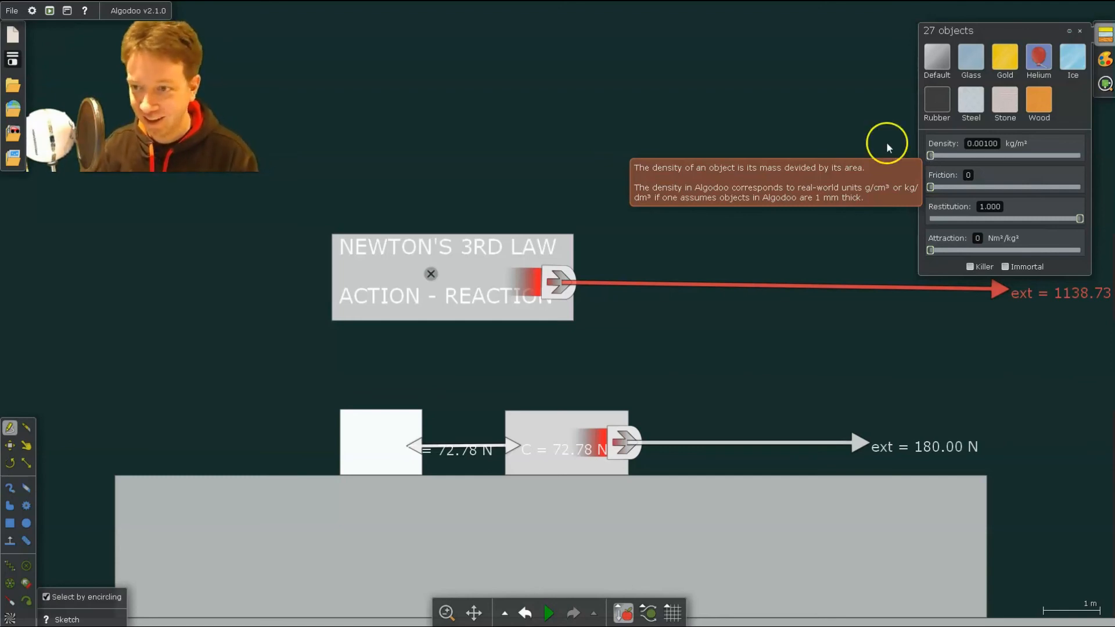
{"action": "mouse_move", "coordinate": [578, 612]}
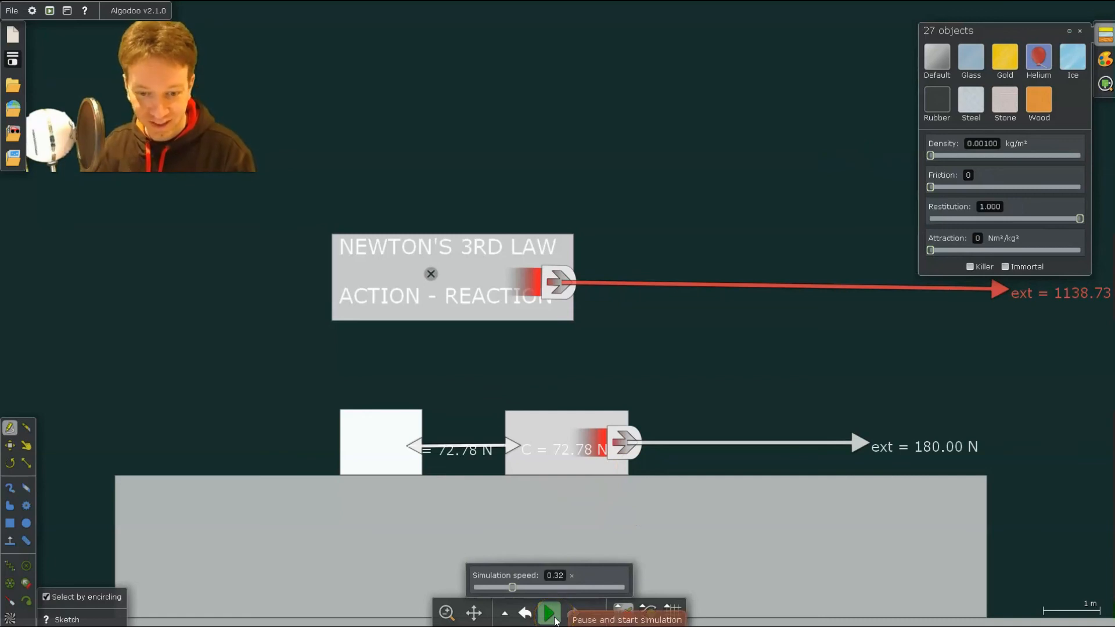
{"action": "left_click", "coordinate": [548, 613]}
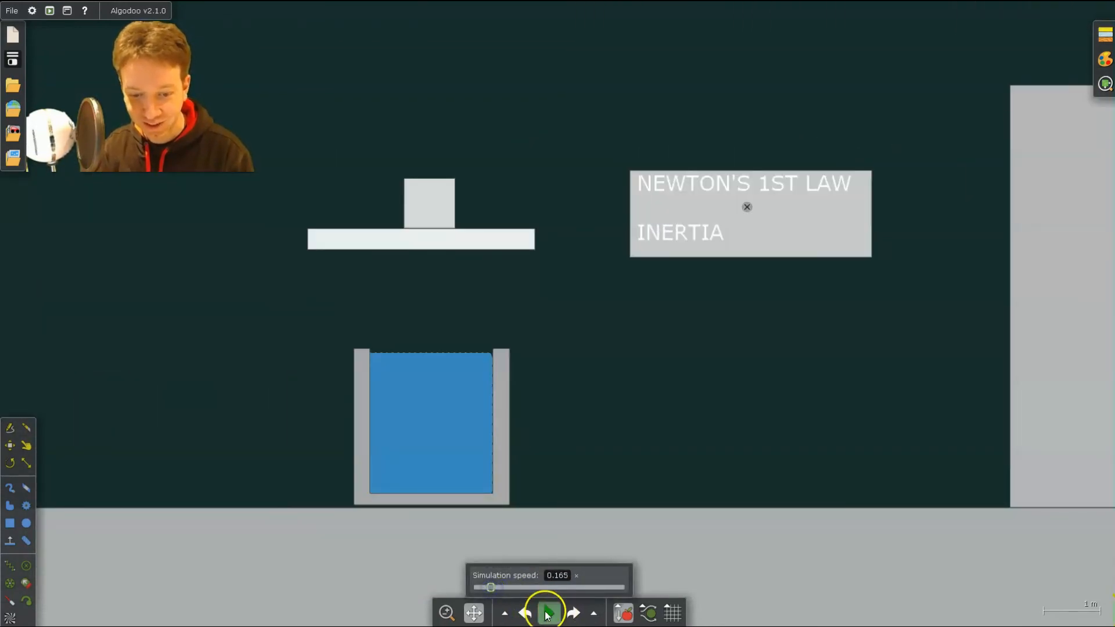
- Run the inertia scene at 0.165× so the block drops into the water, then reset it
{"action": "left_click", "coordinate": [547, 613]}
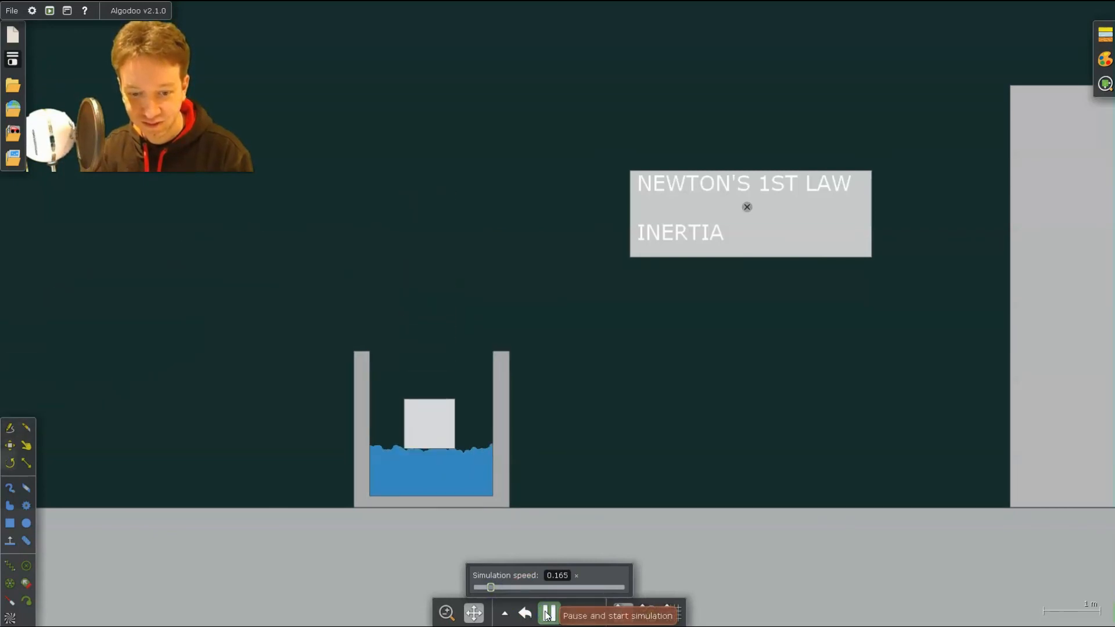
{"action": "left_click", "coordinate": [547, 612]}
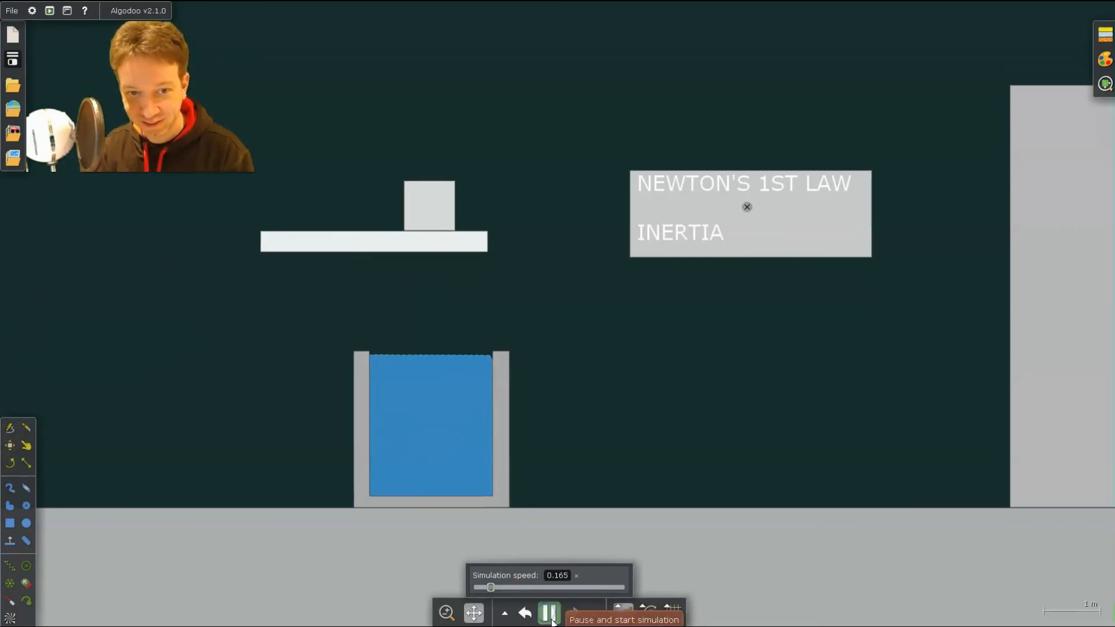